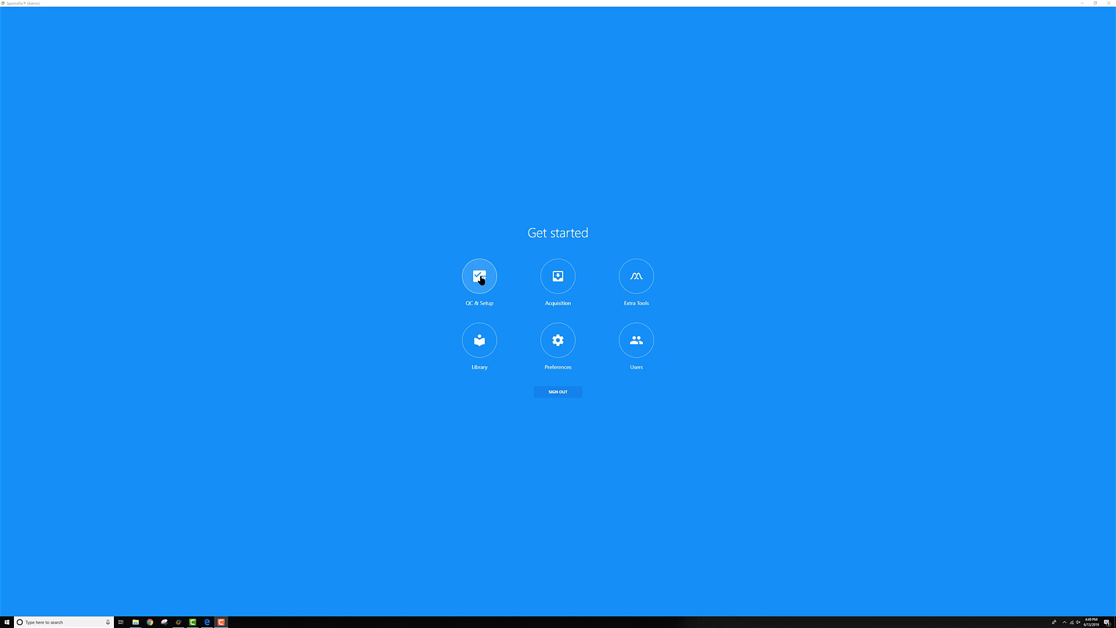
# Set the sample delivery mode to Tube in Preferences and show Acquisition experiment choices
pyautogui.click(479, 277)
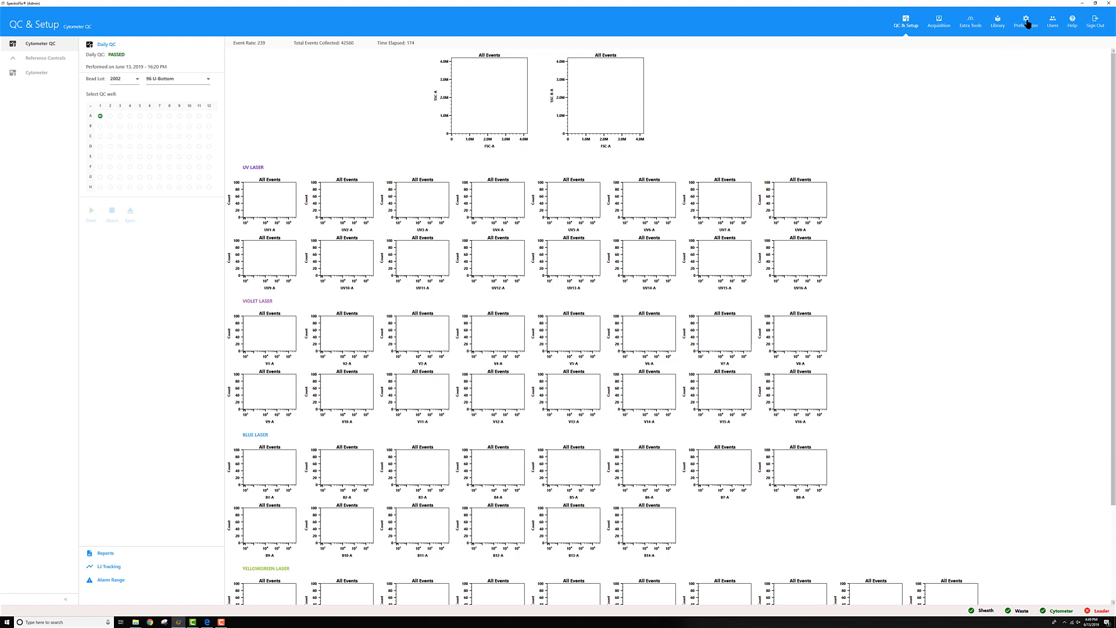
pyautogui.click(1025, 20)
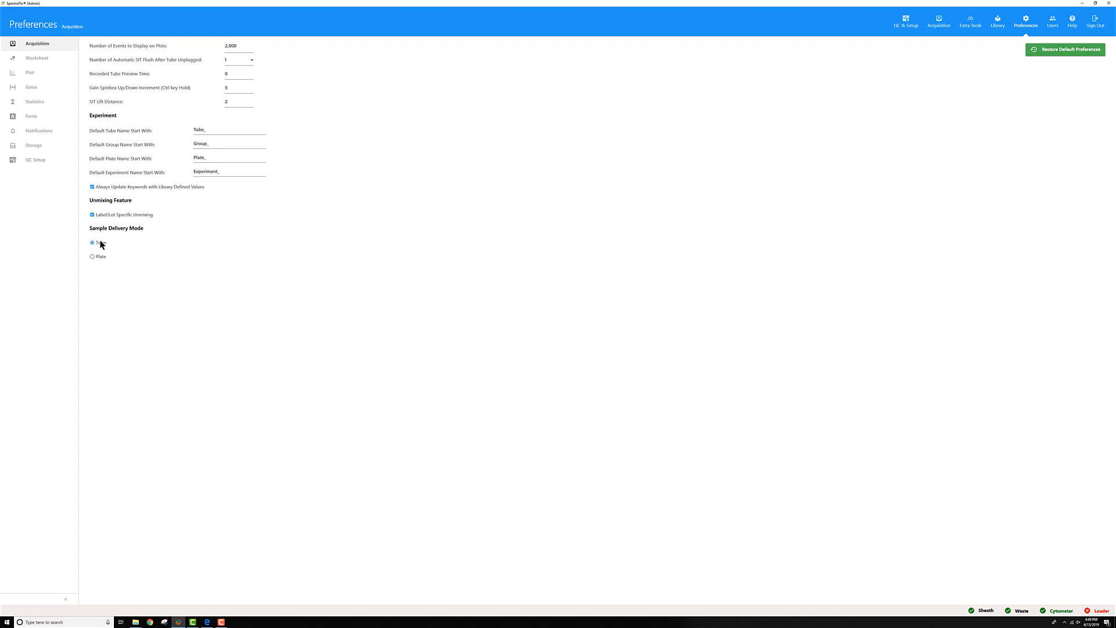
pyautogui.click(938, 22)
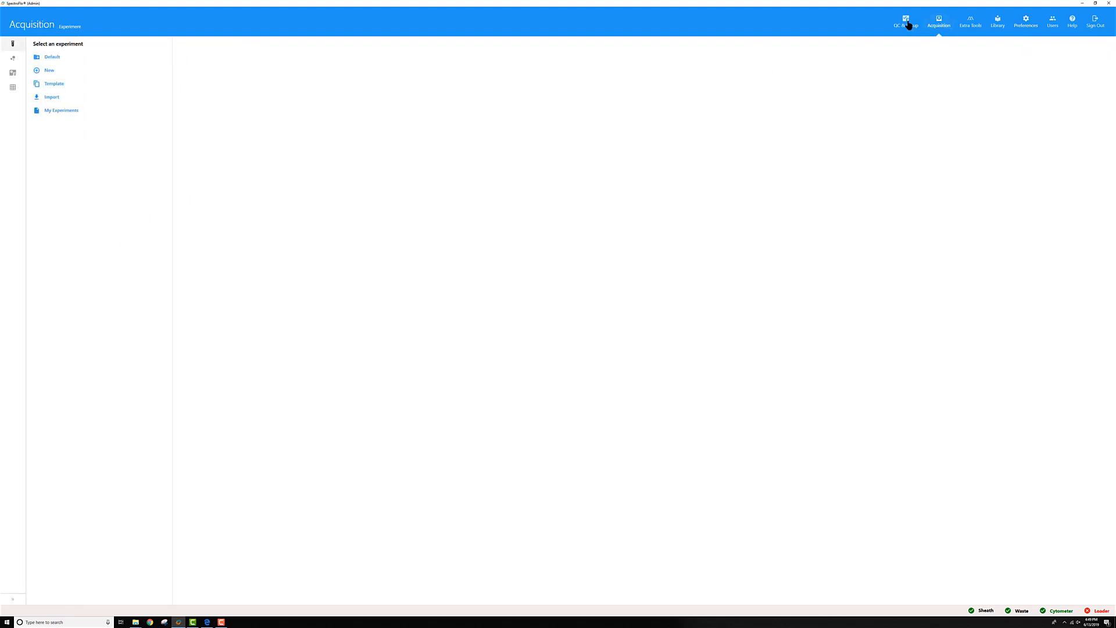
# Reopen Daily QC in tube mode and confirm bead lot 2002 in the Bead Lot list
pyautogui.click(906, 21)
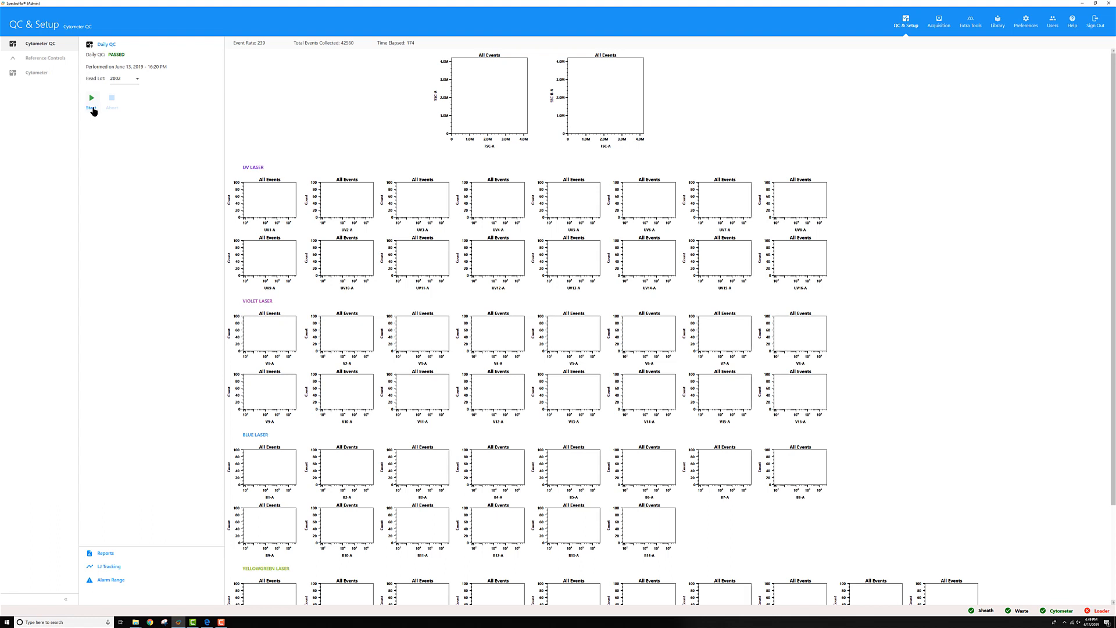
pyautogui.click(91, 102)
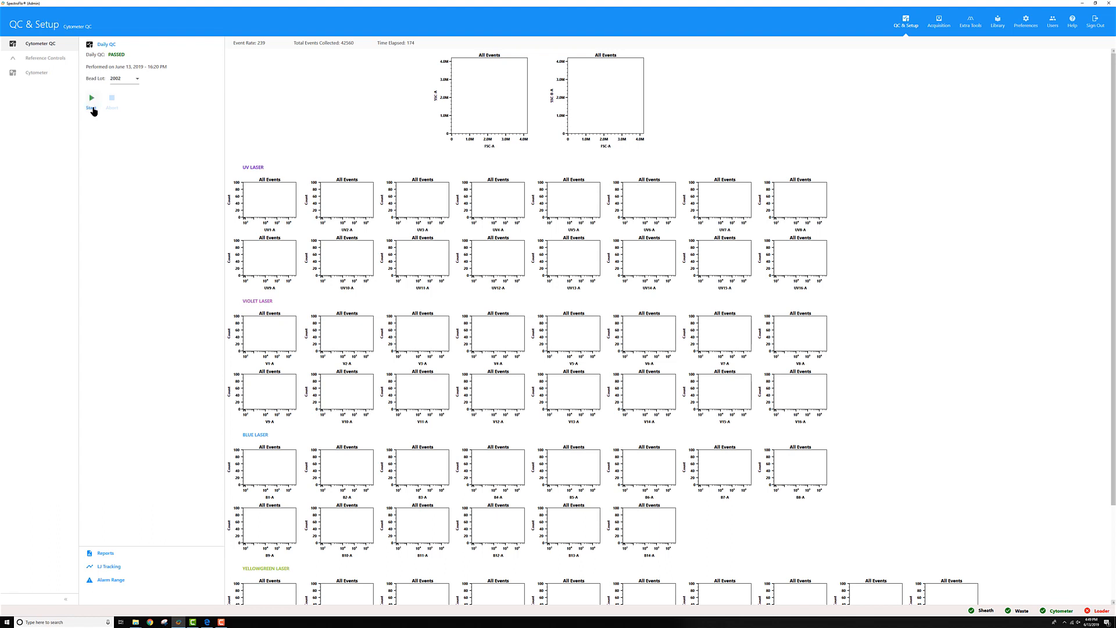
pyautogui.click(136, 78)
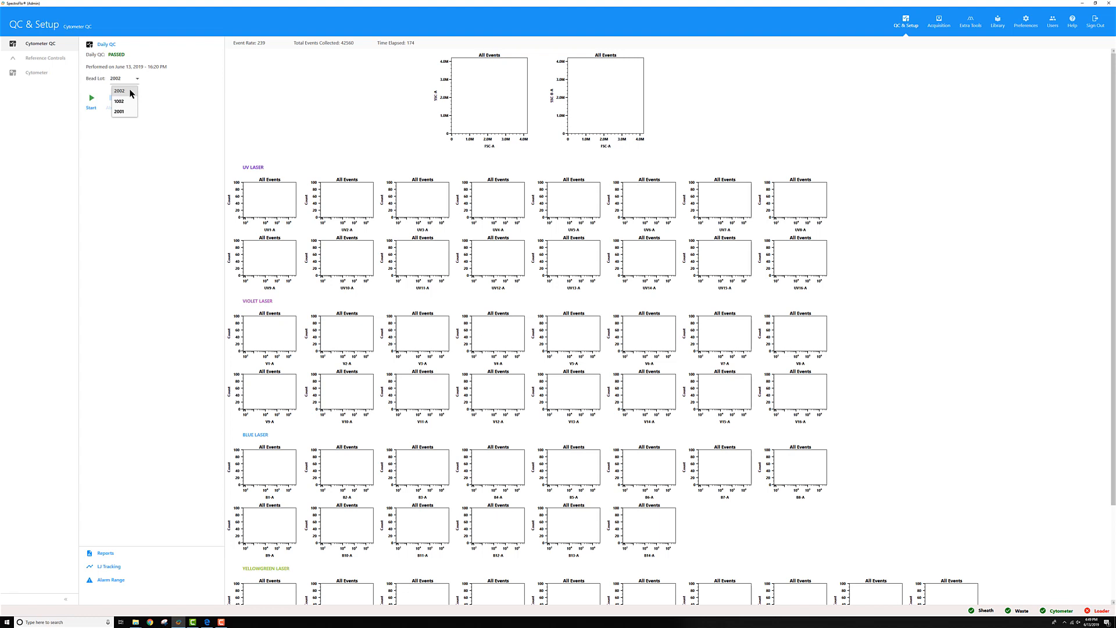
pyautogui.moveTo(121, 111)
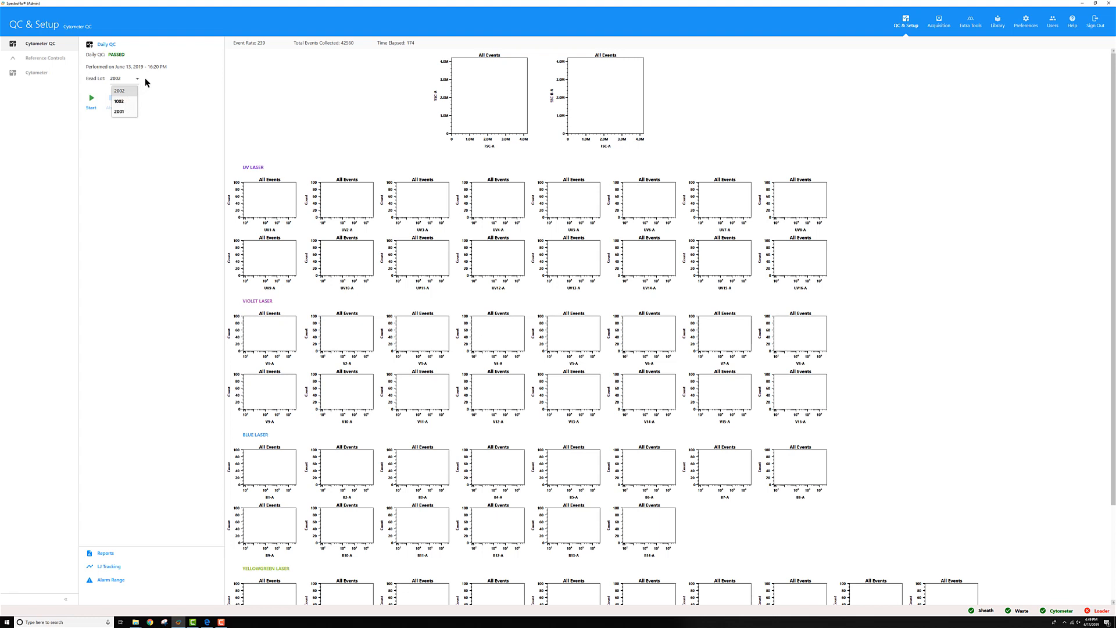
pyautogui.click(120, 91)
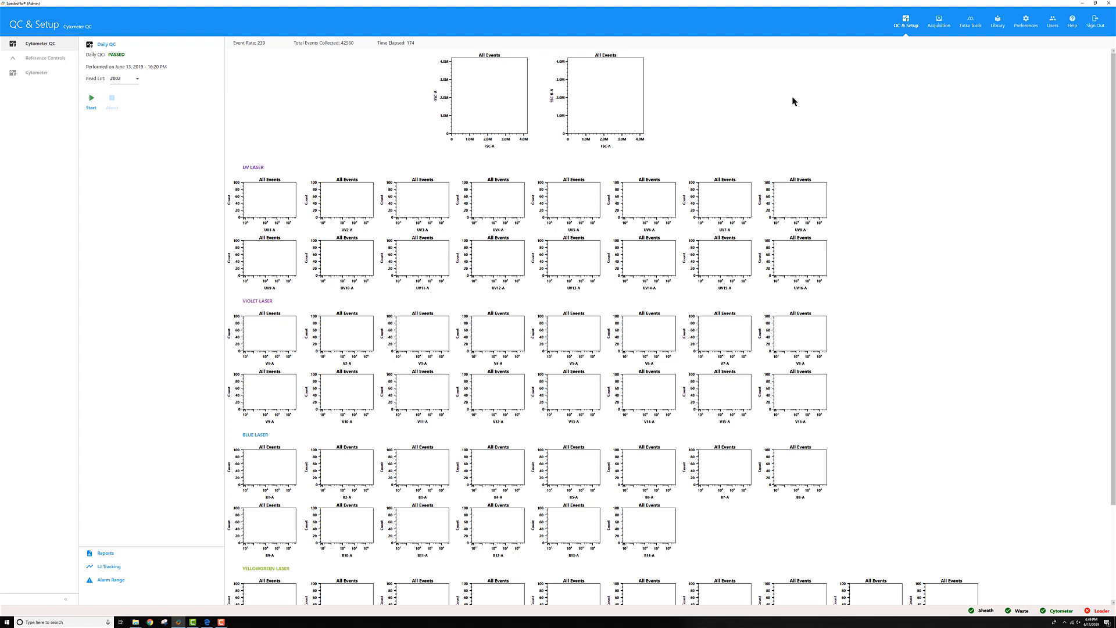
pyautogui.moveTo(996, 20)
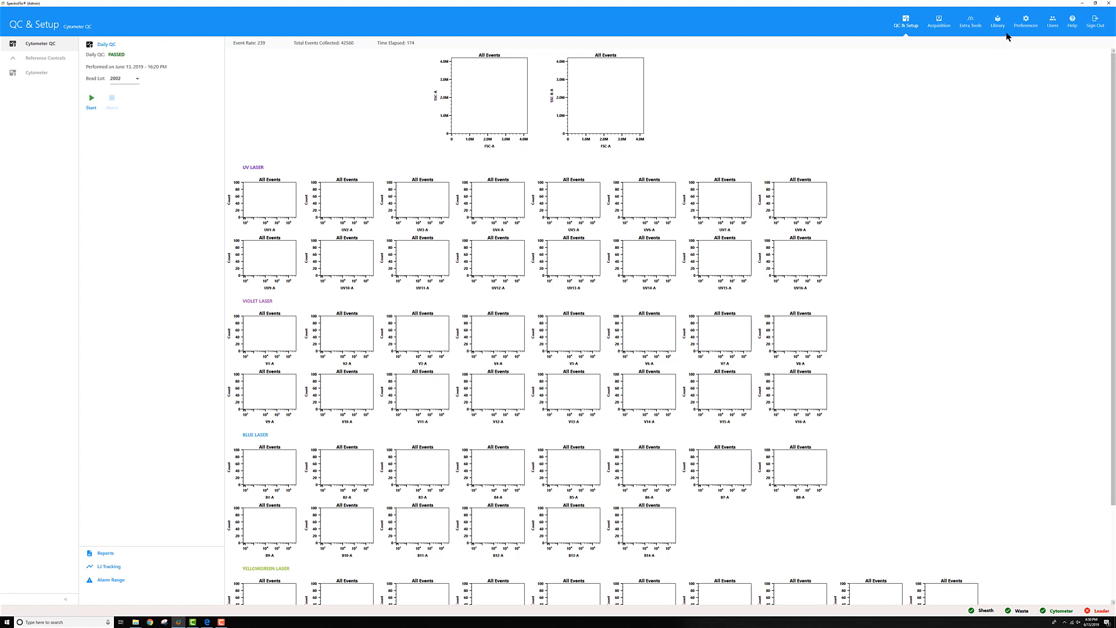
pyautogui.click(998, 20)
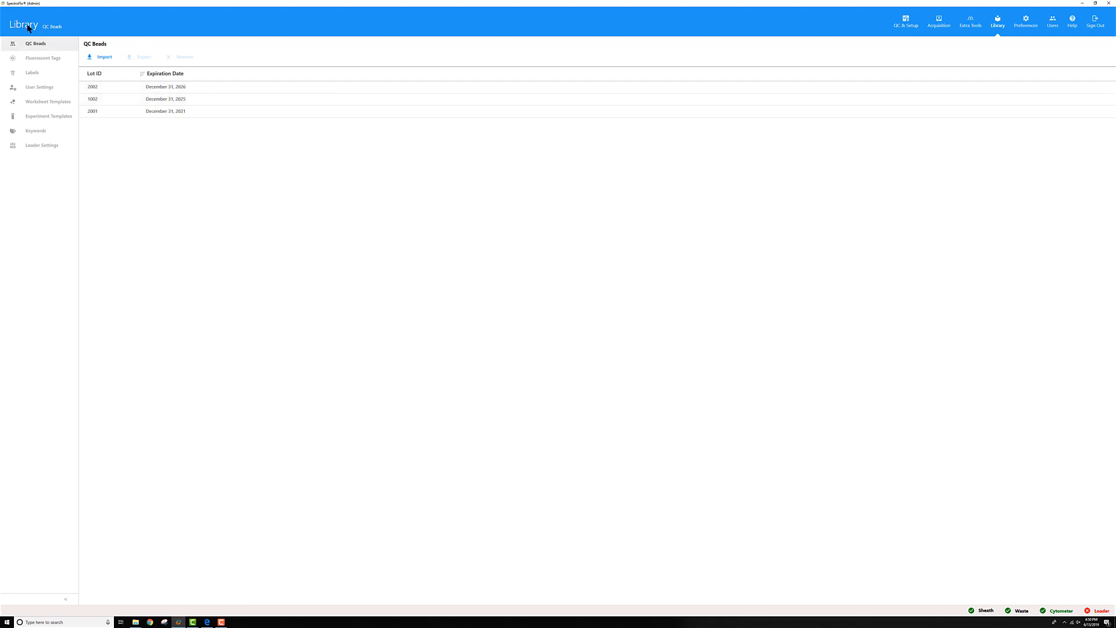
pyautogui.click(165, 99)
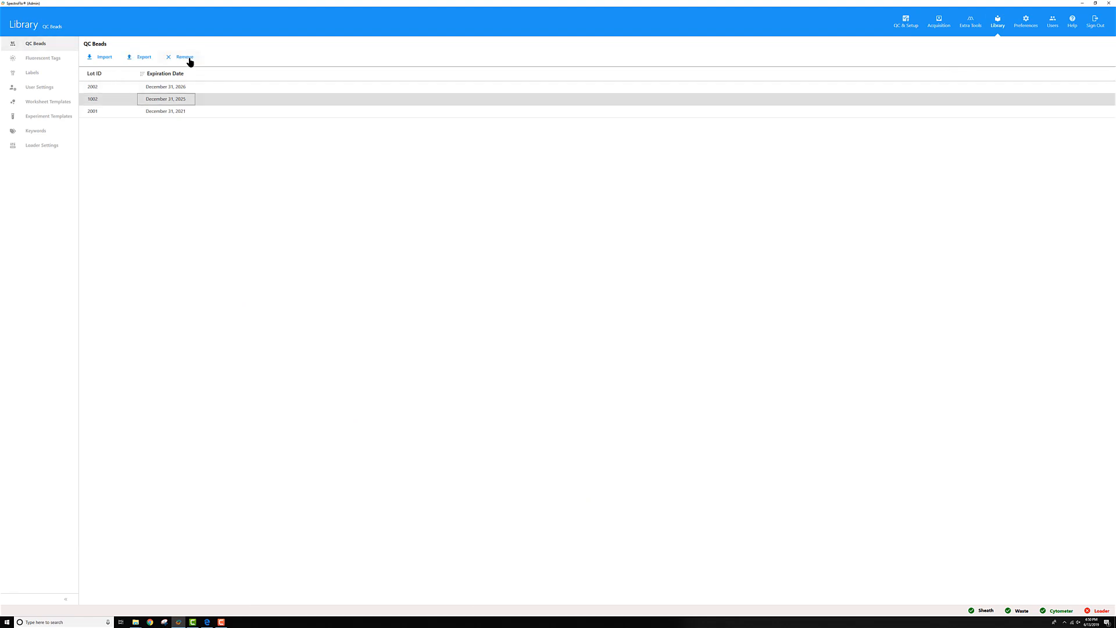
pyautogui.moveTo(918, 34)
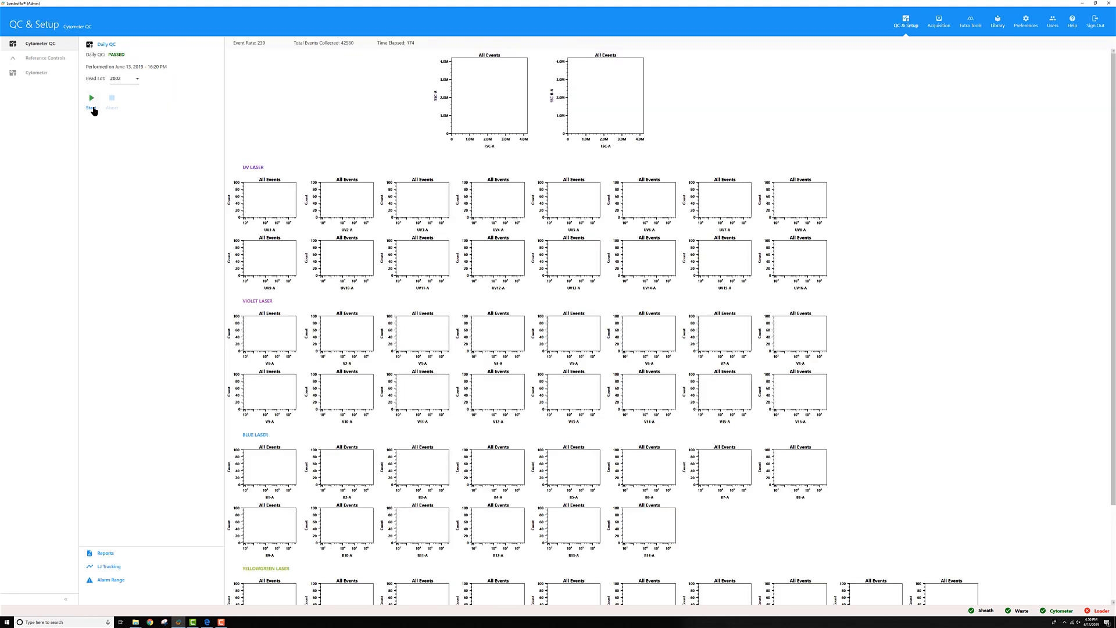
# Start the Daily QC bead acquisition with lot 2002 and watch it run to completion
pyautogui.click(92, 98)
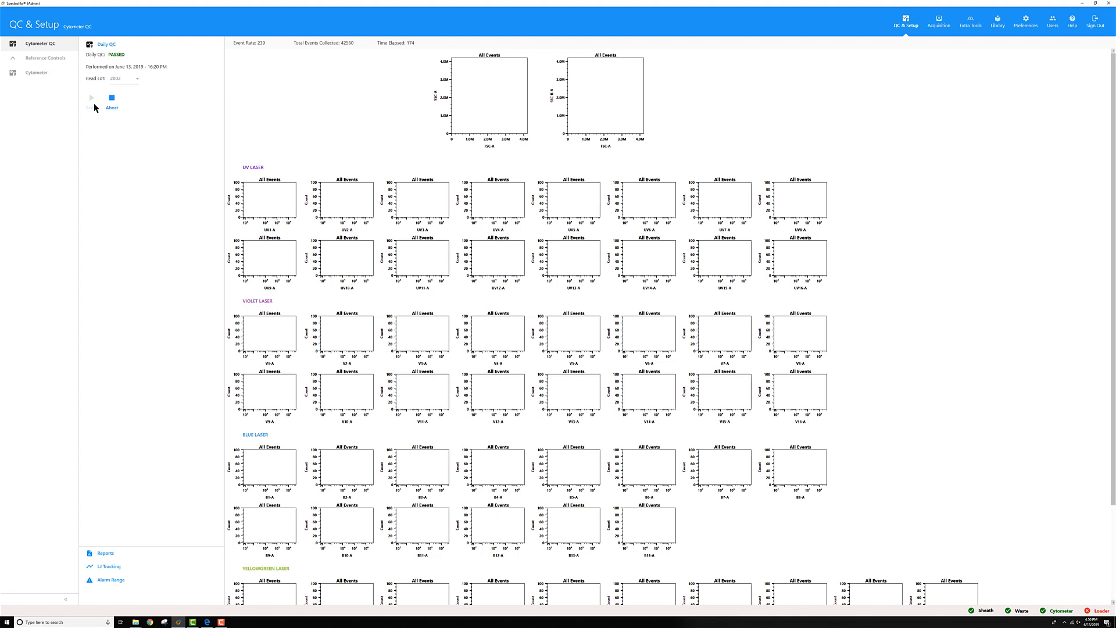
pyautogui.moveTo(308, 156)
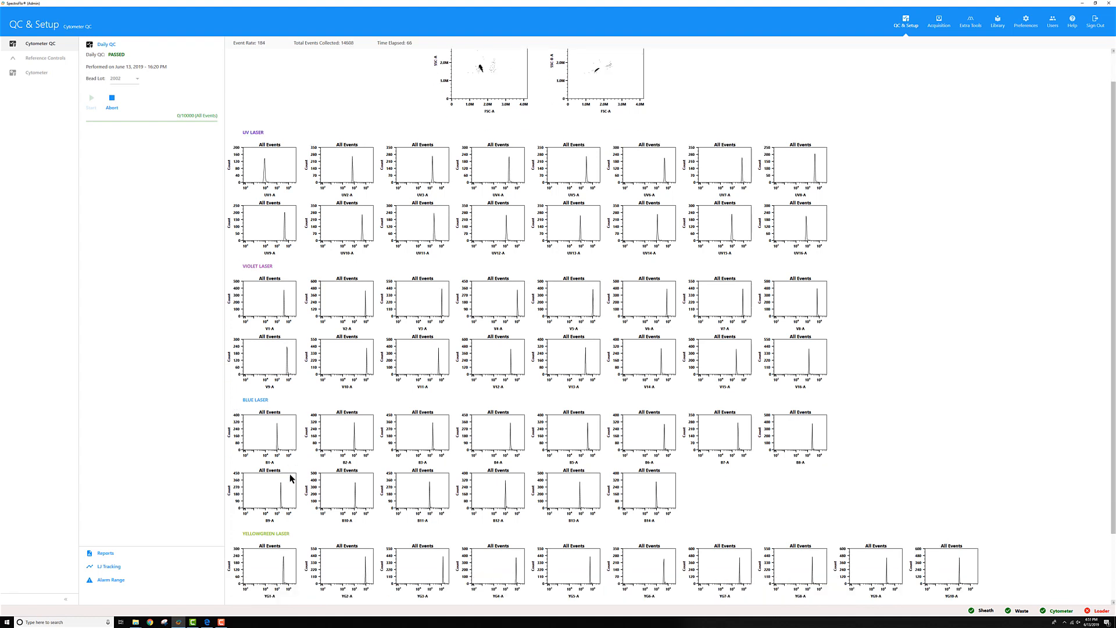
pyautogui.scroll(-3)
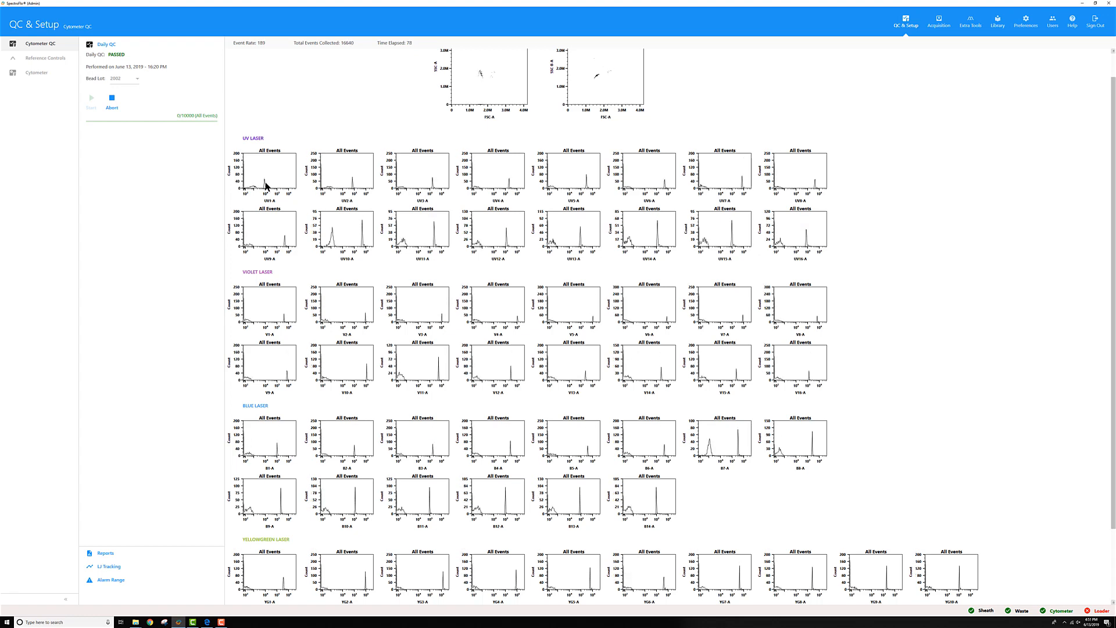
pyautogui.scroll(-3)
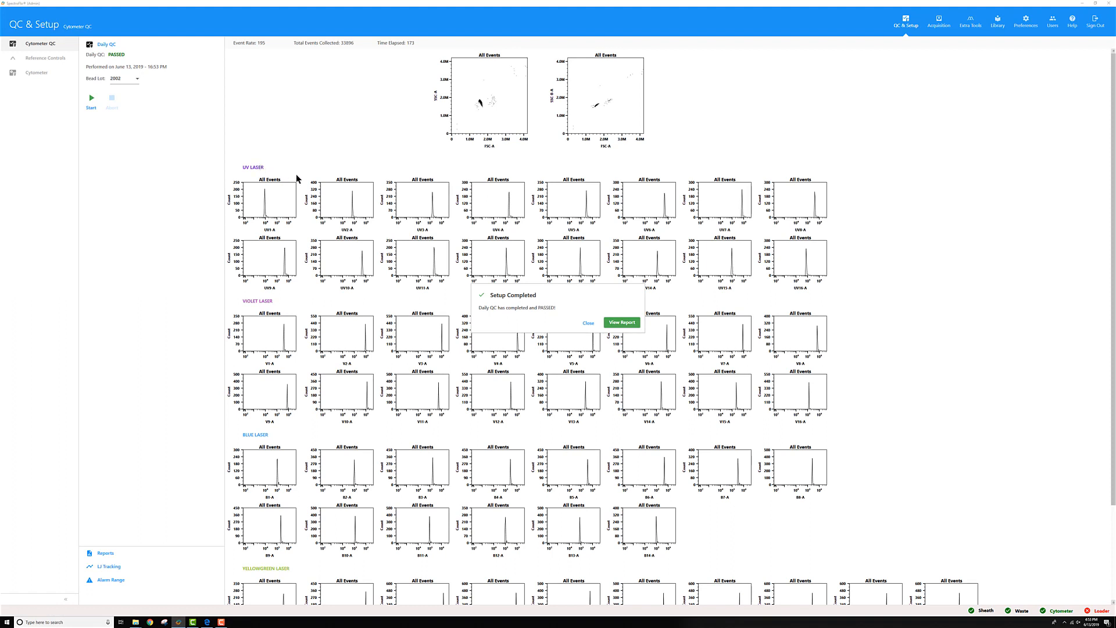
pyautogui.moveTo(518, 269)
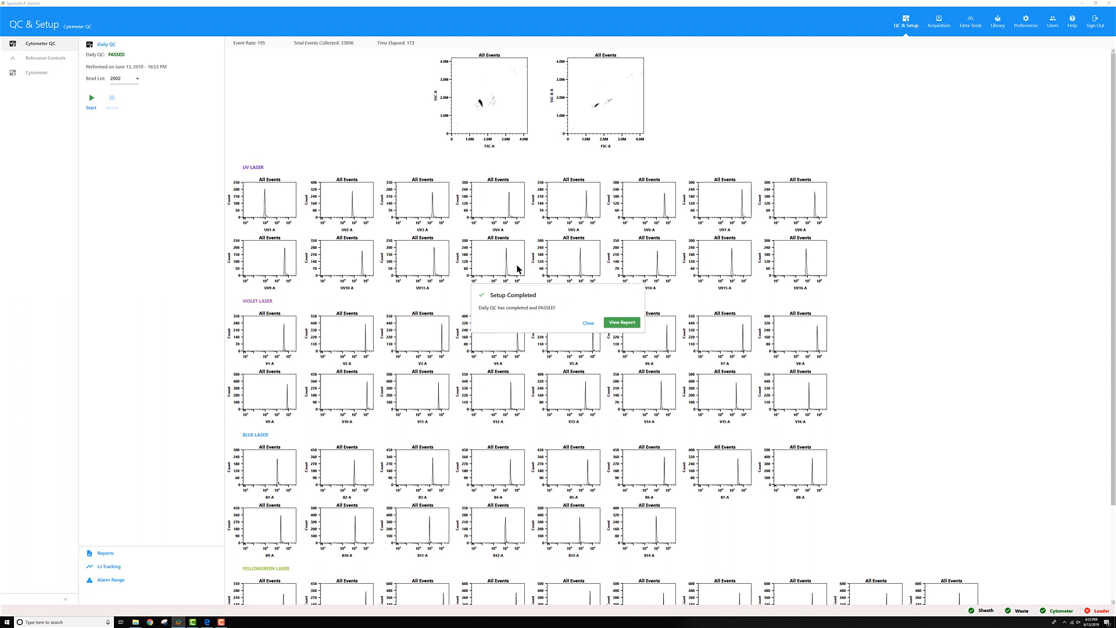
pyautogui.moveTo(491, 304)
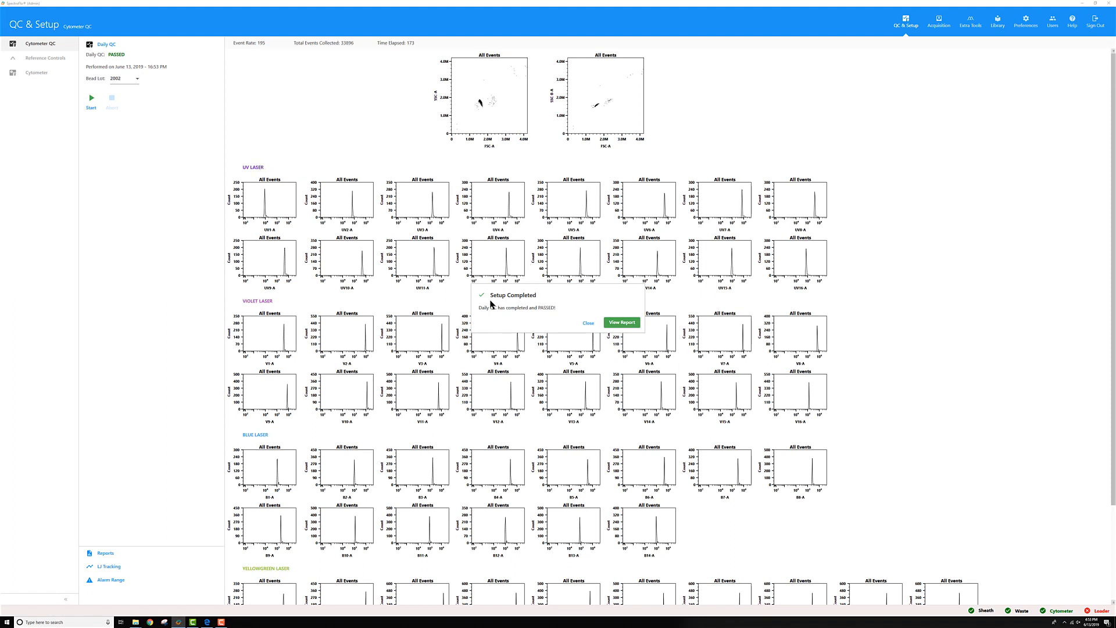
pyautogui.moveTo(484, 330)
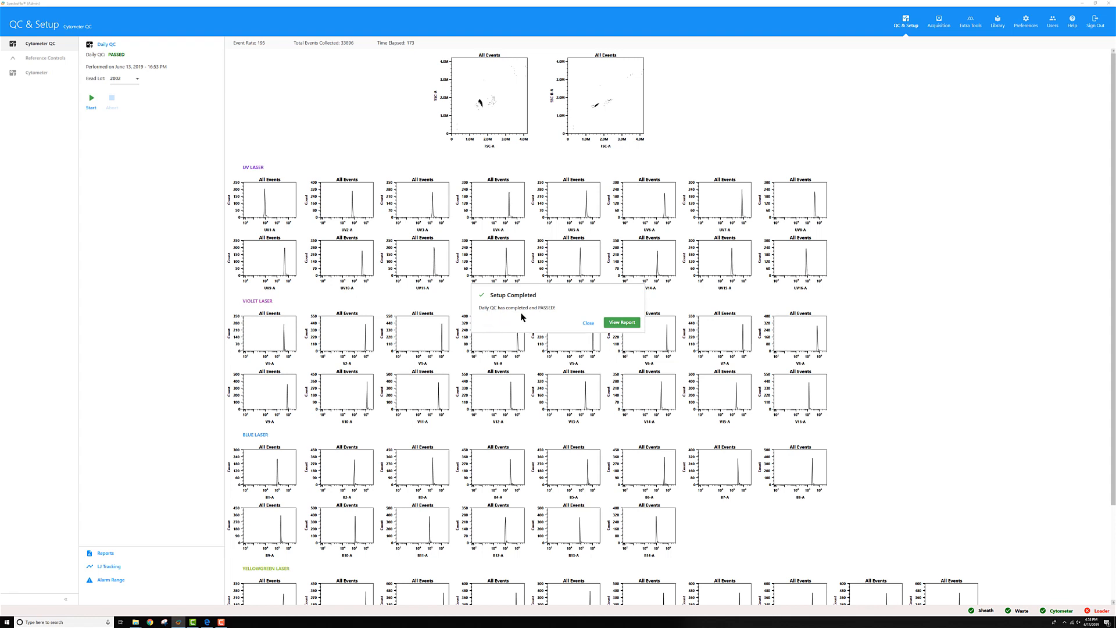
pyautogui.moveTo(621, 323)
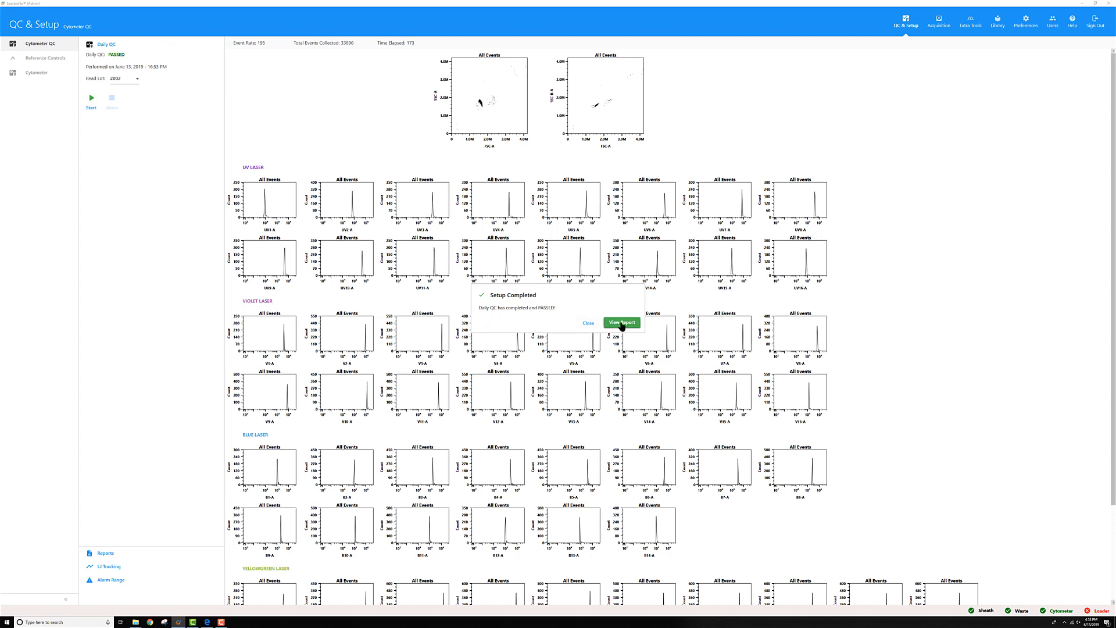
pyautogui.click(620, 323)
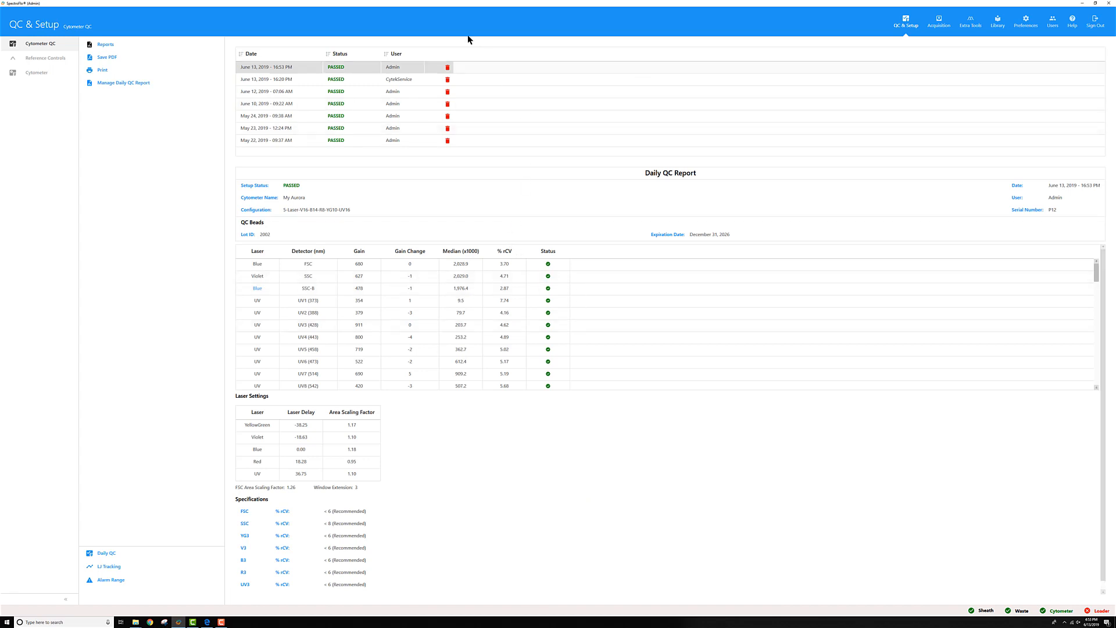
pyautogui.moveTo(357, 73)
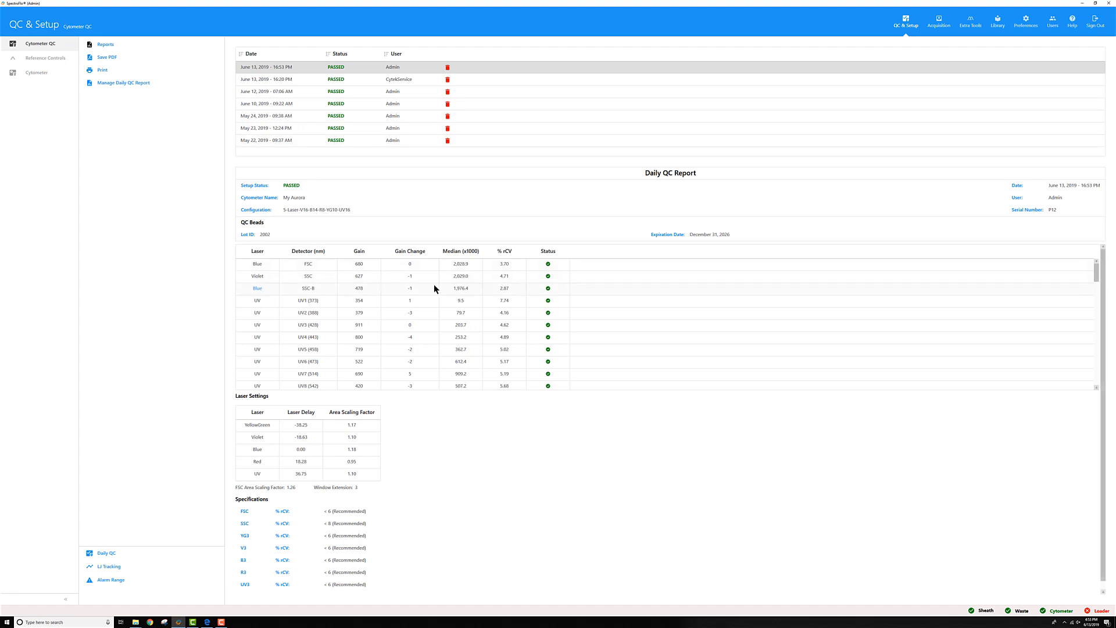
pyautogui.moveTo(276, 270)
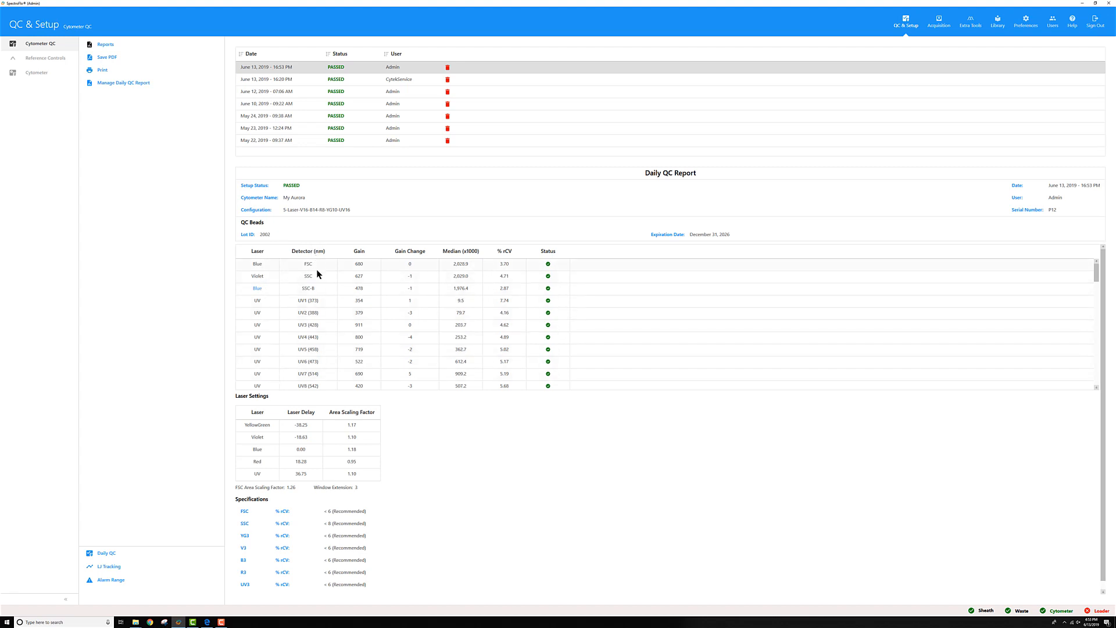
pyautogui.moveTo(318, 395)
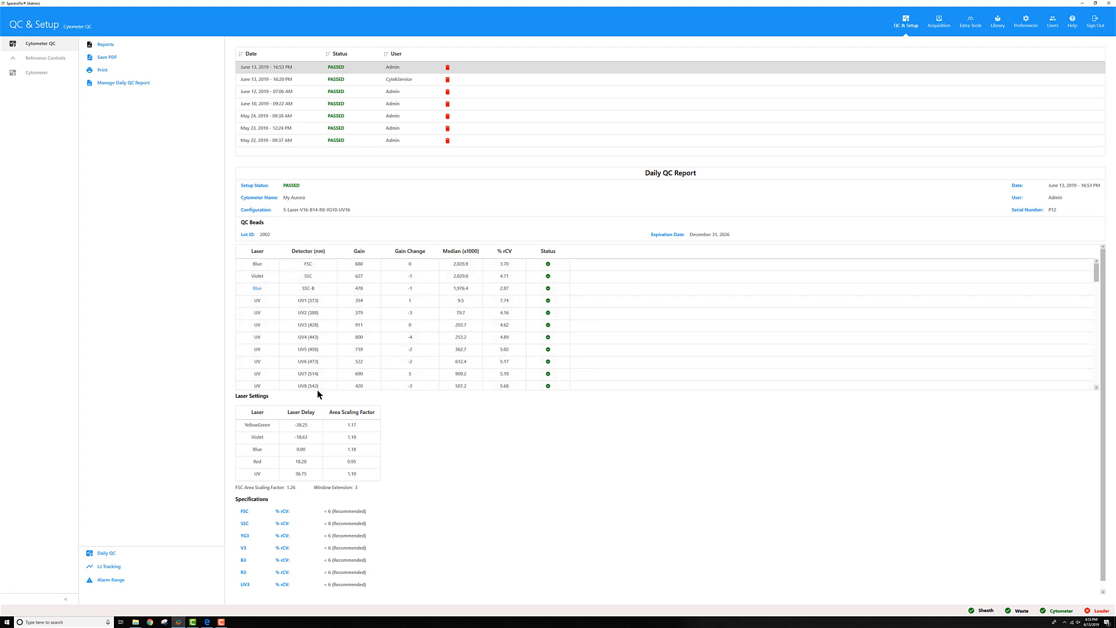
pyautogui.moveTo(360, 256)
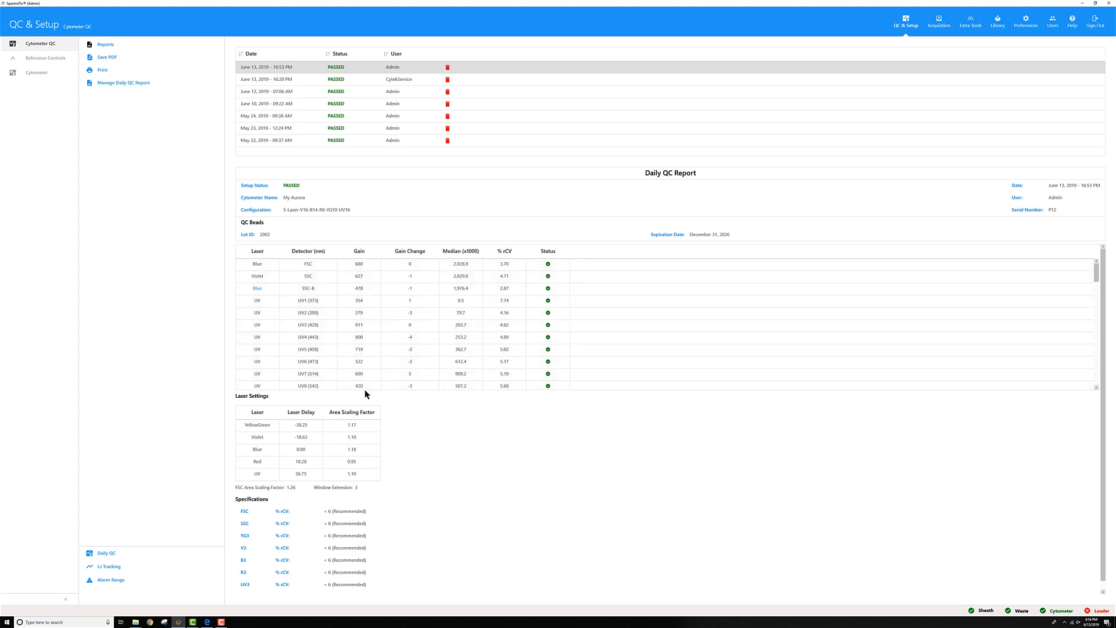
pyautogui.moveTo(371, 397)
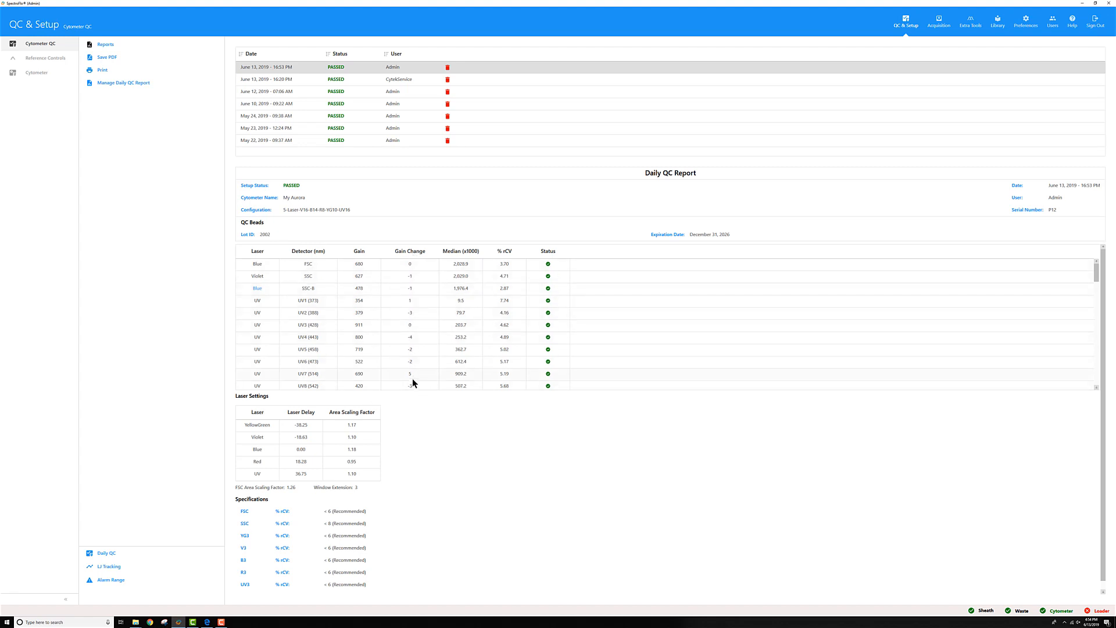
pyautogui.moveTo(400, 86)
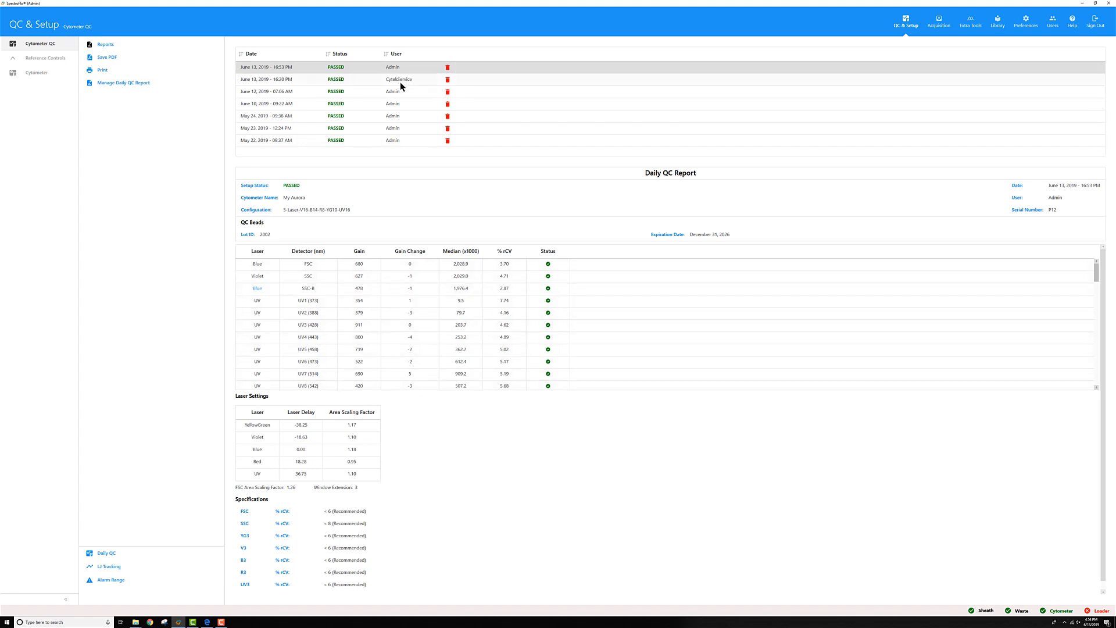
pyautogui.moveTo(401, 85)
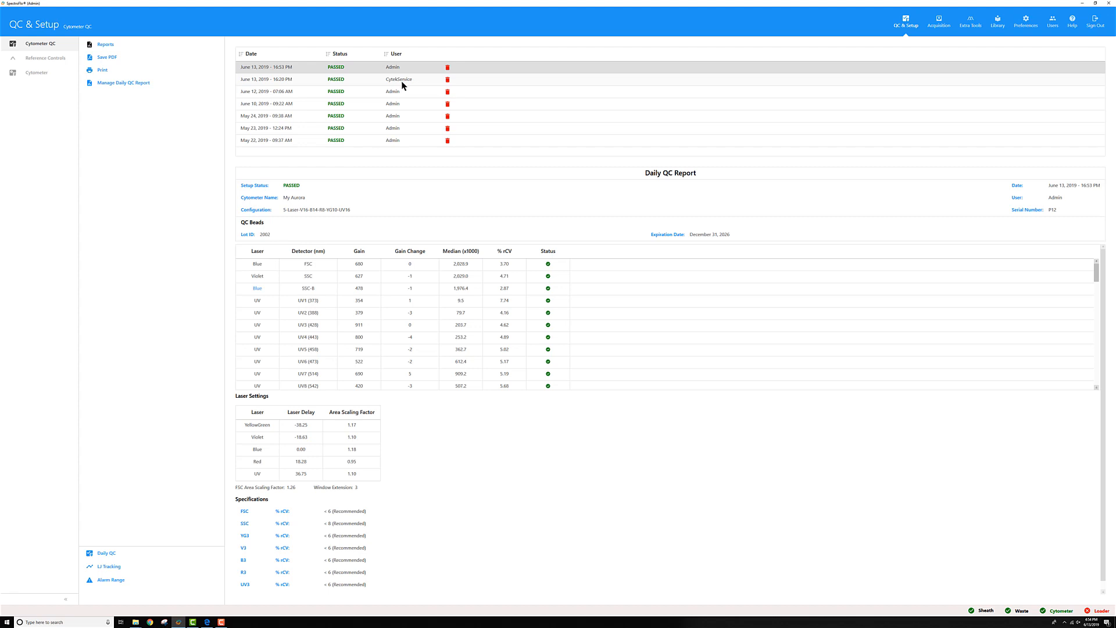
pyautogui.moveTo(470, 279)
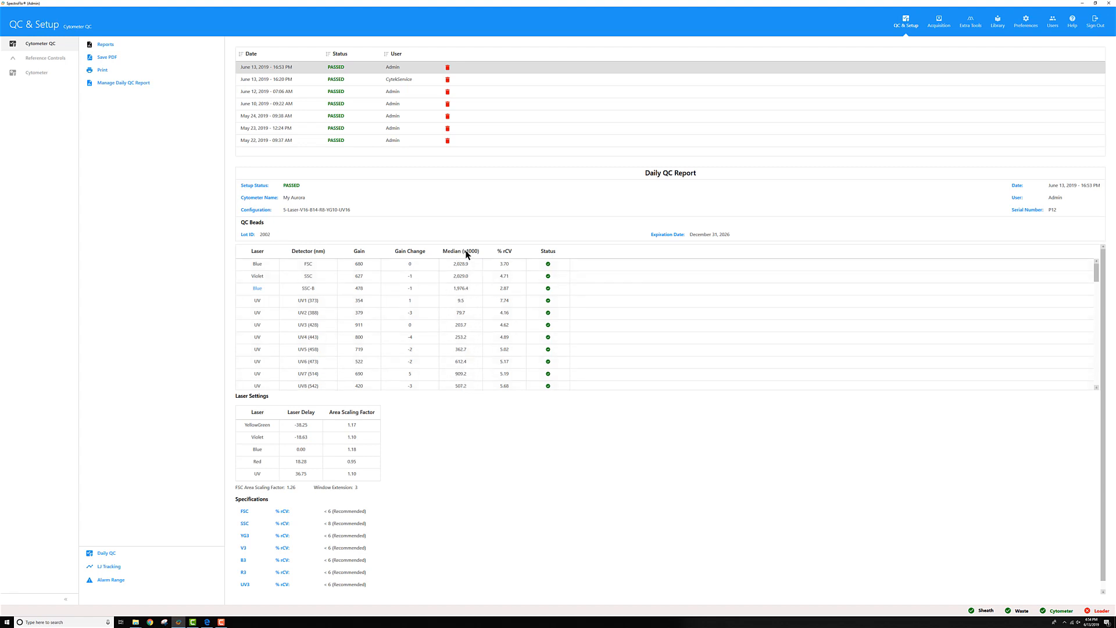
pyautogui.moveTo(495, 269)
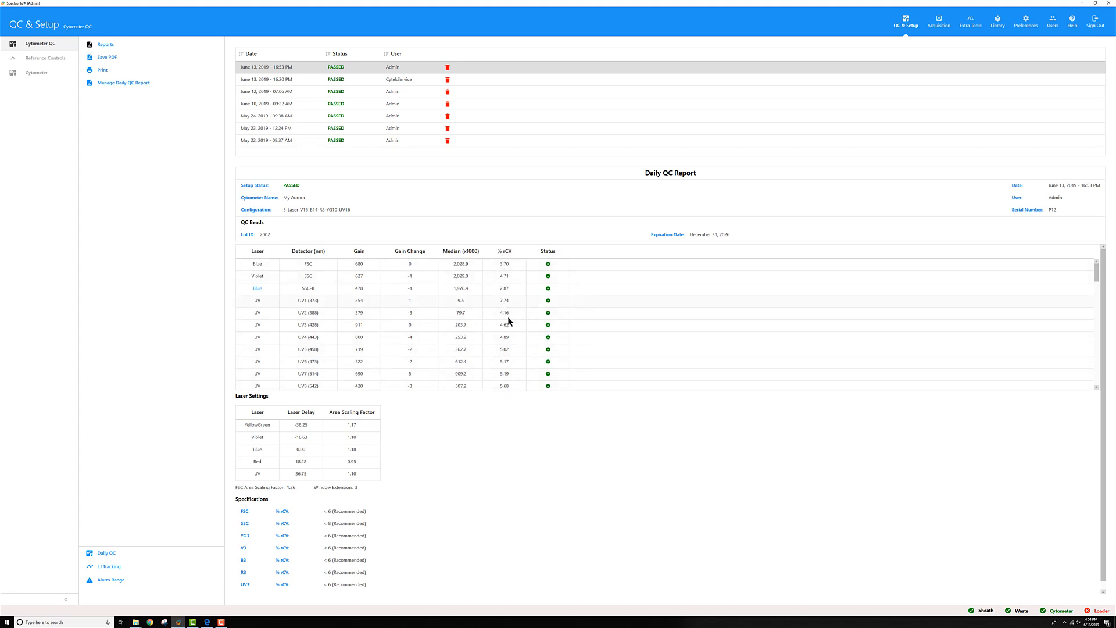
pyautogui.moveTo(758, 290)
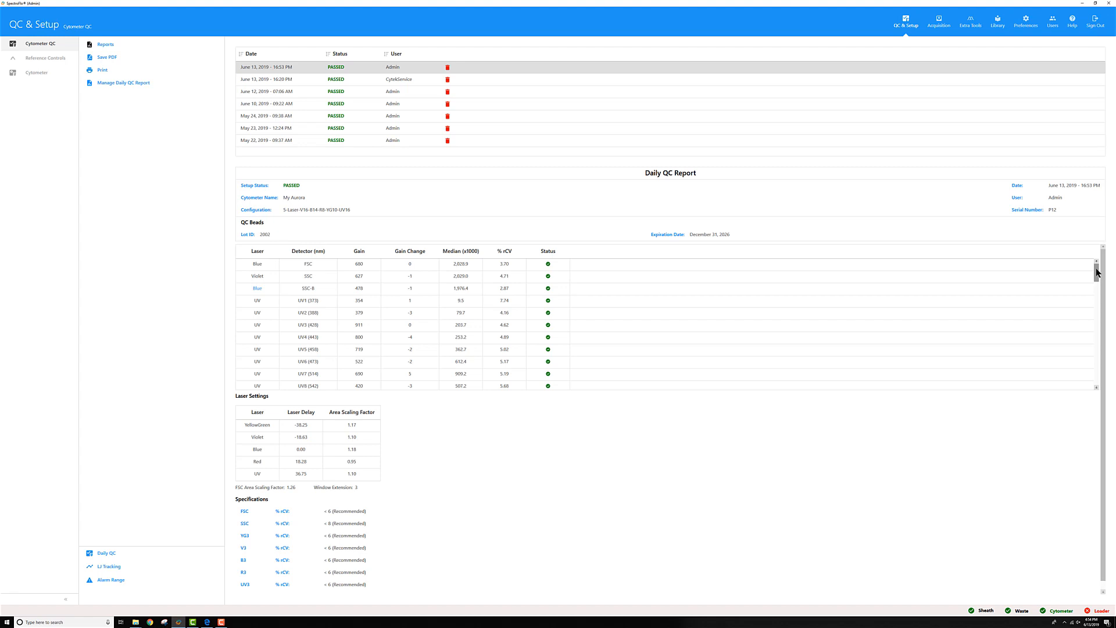
# Scroll the QC Beads table through the passing Violet, Blue and YellowGreen detector rows
pyautogui.scroll(-3)
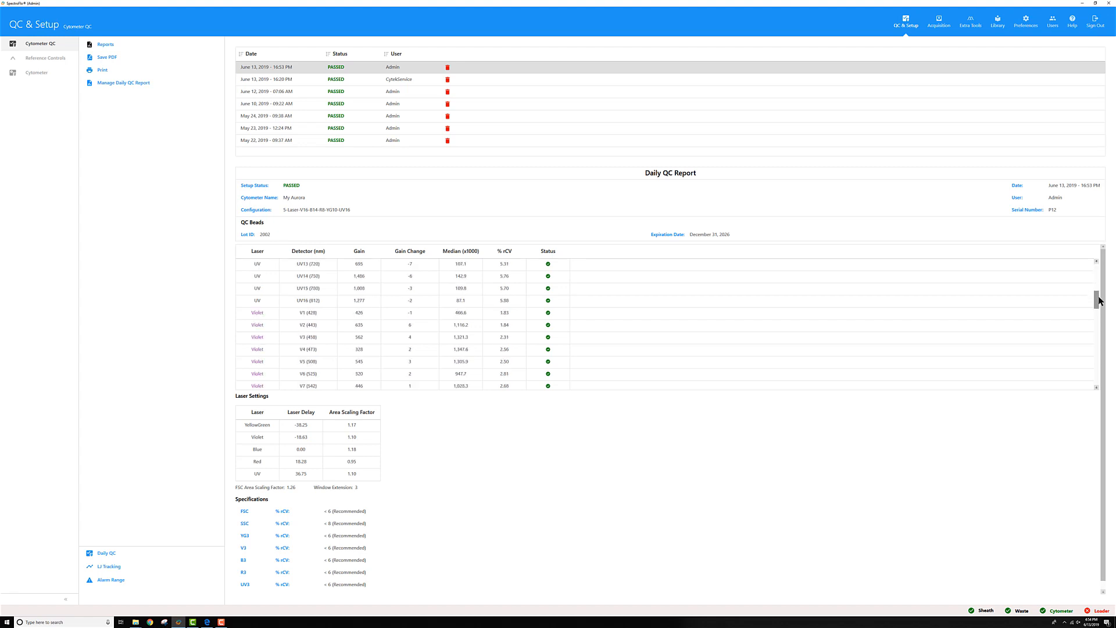
pyautogui.scroll(-3)
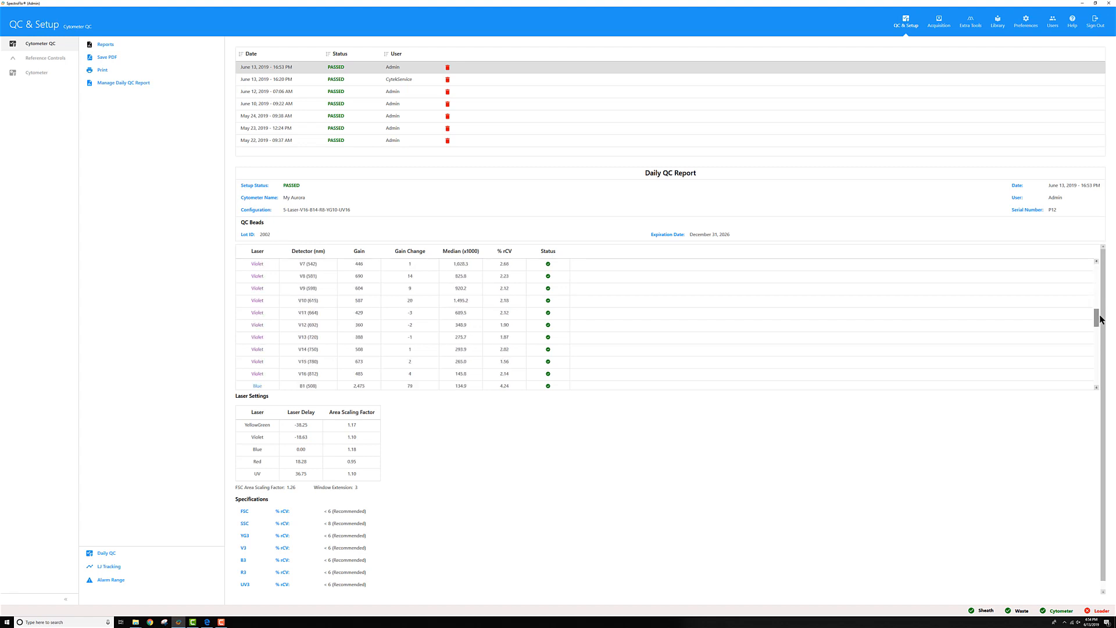
pyautogui.scroll(-3)
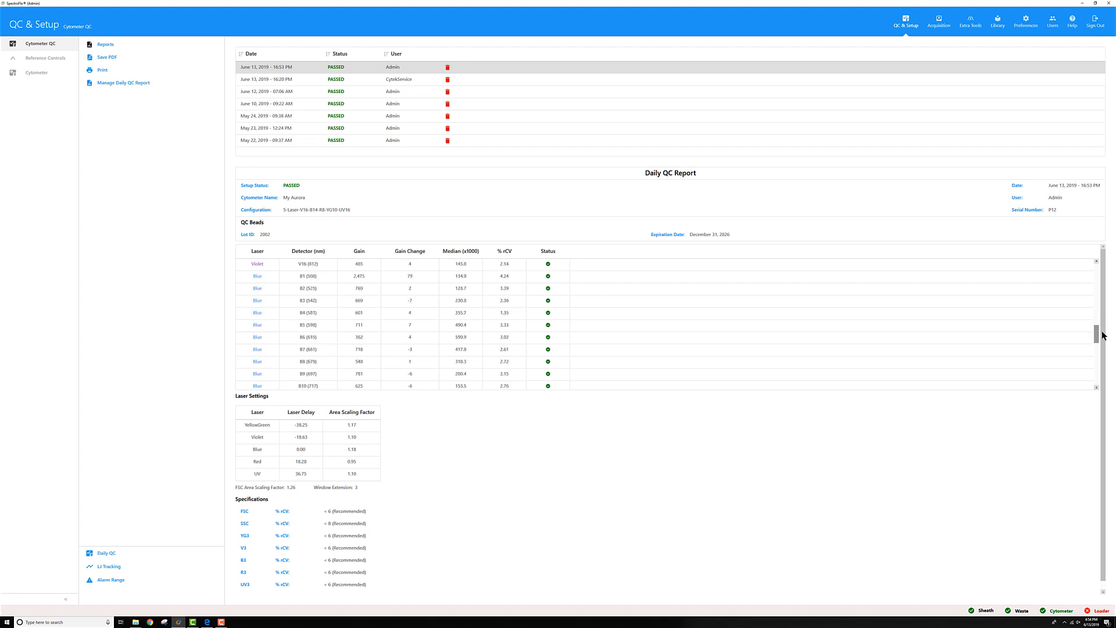
pyautogui.scroll(-3)
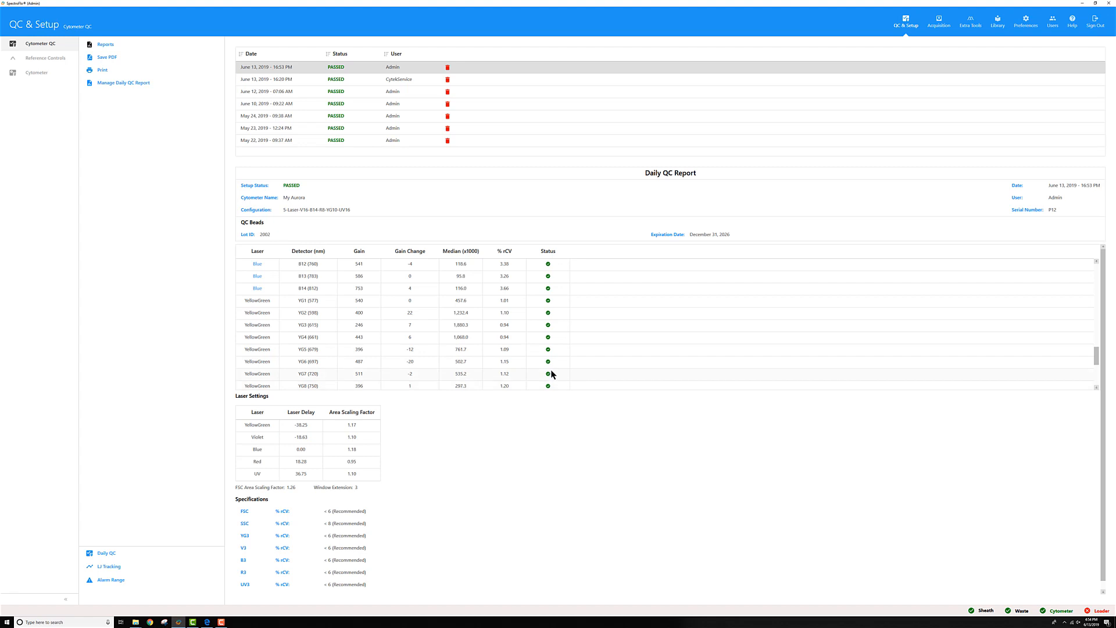
pyautogui.moveTo(545, 359)
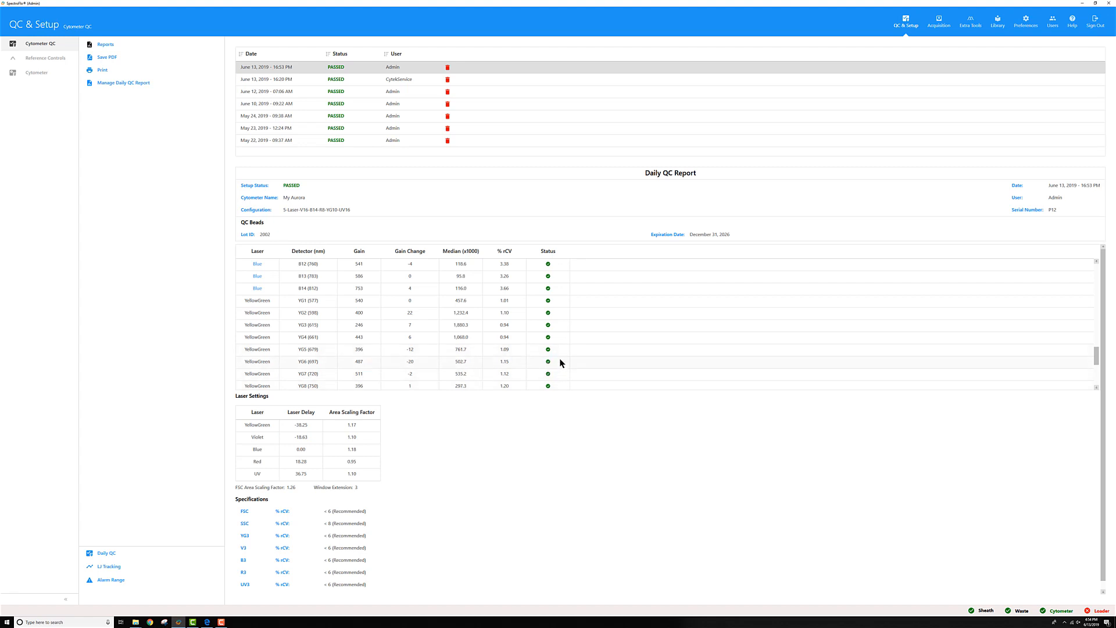
pyautogui.moveTo(237, 424)
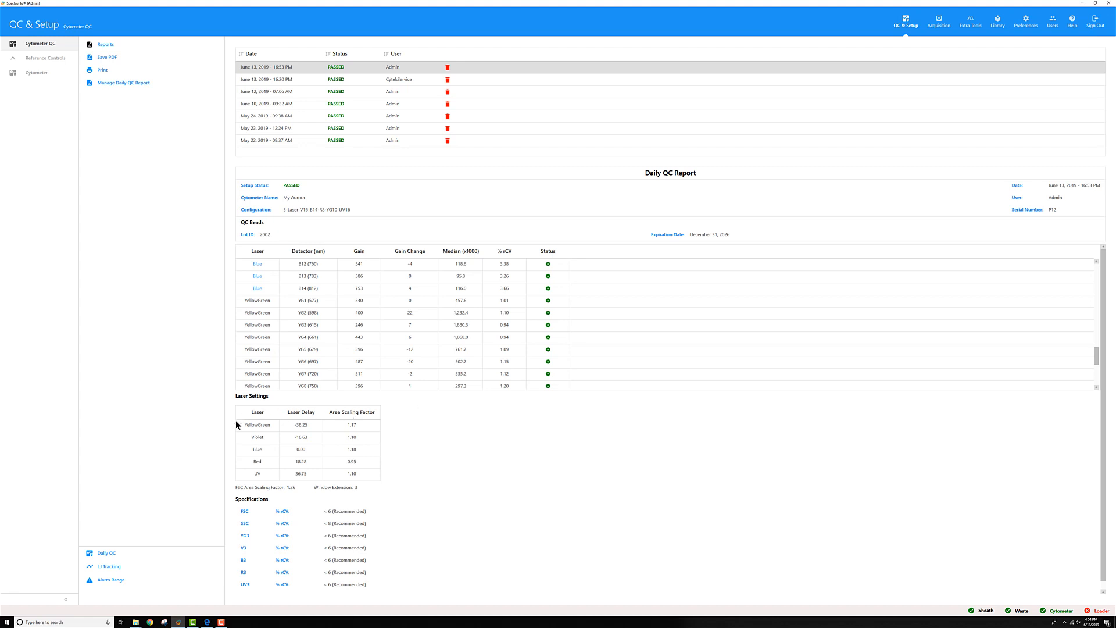
pyautogui.moveTo(269, 419)
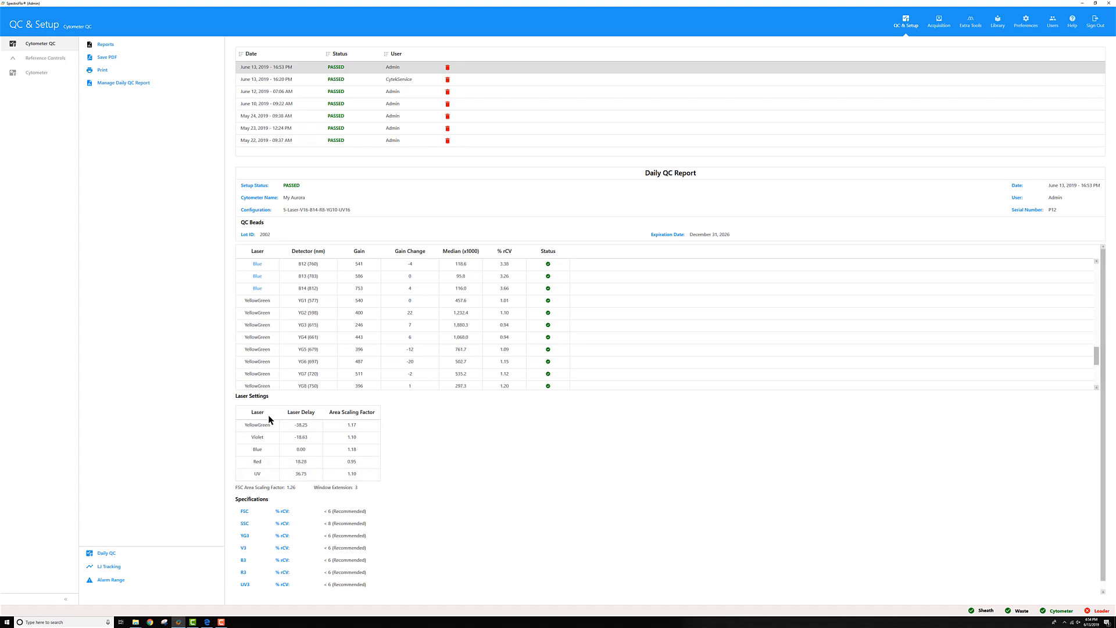
pyautogui.moveTo(311, 432)
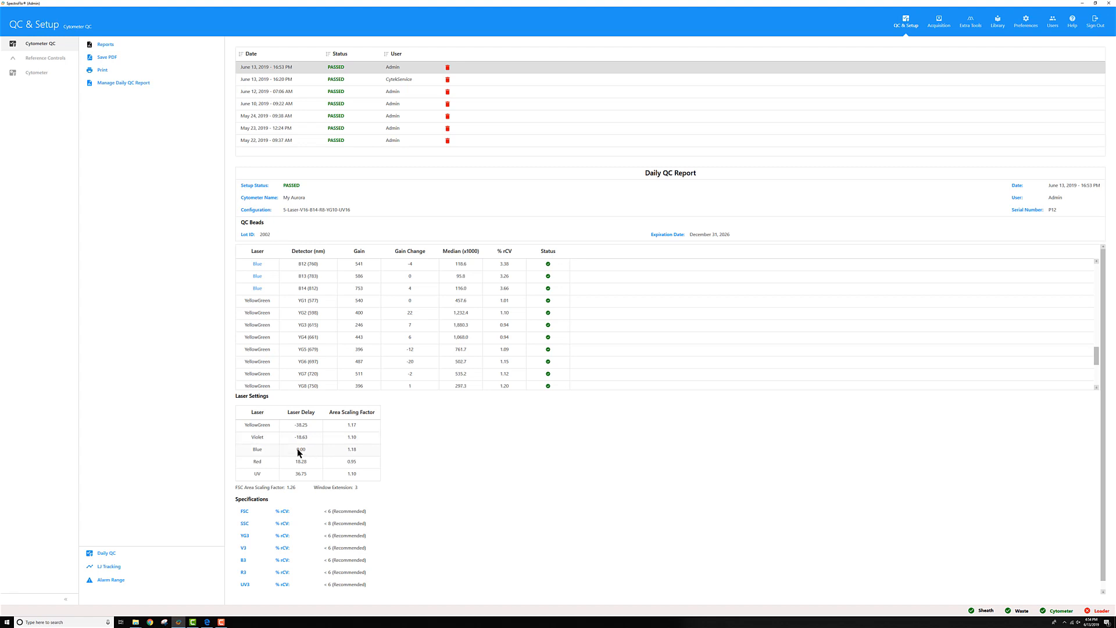
pyautogui.moveTo(303, 454)
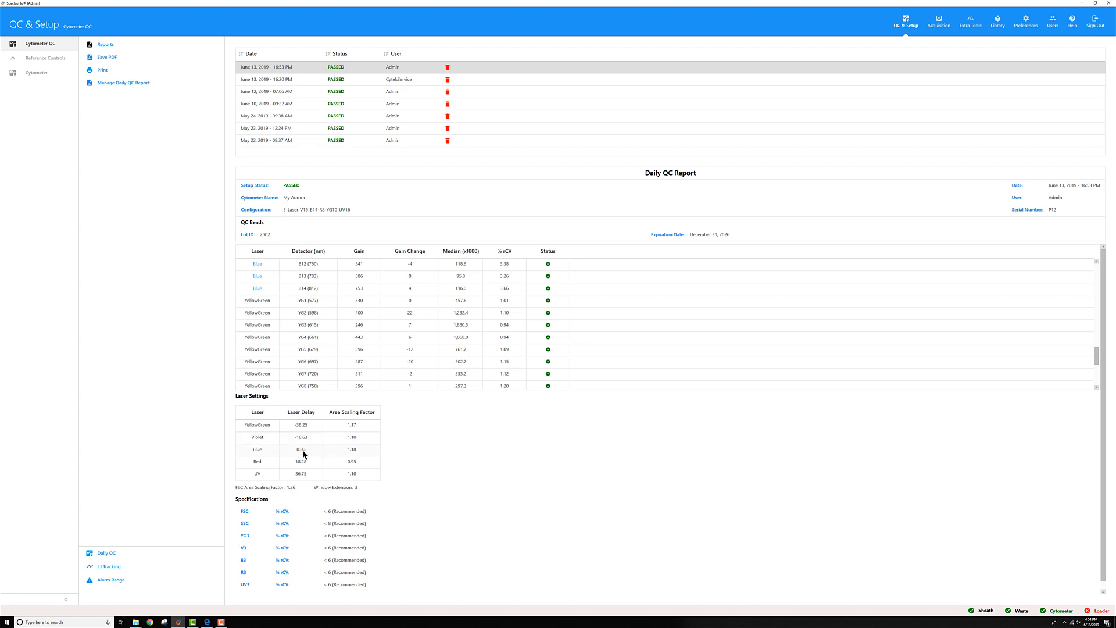
pyautogui.moveTo(360, 453)
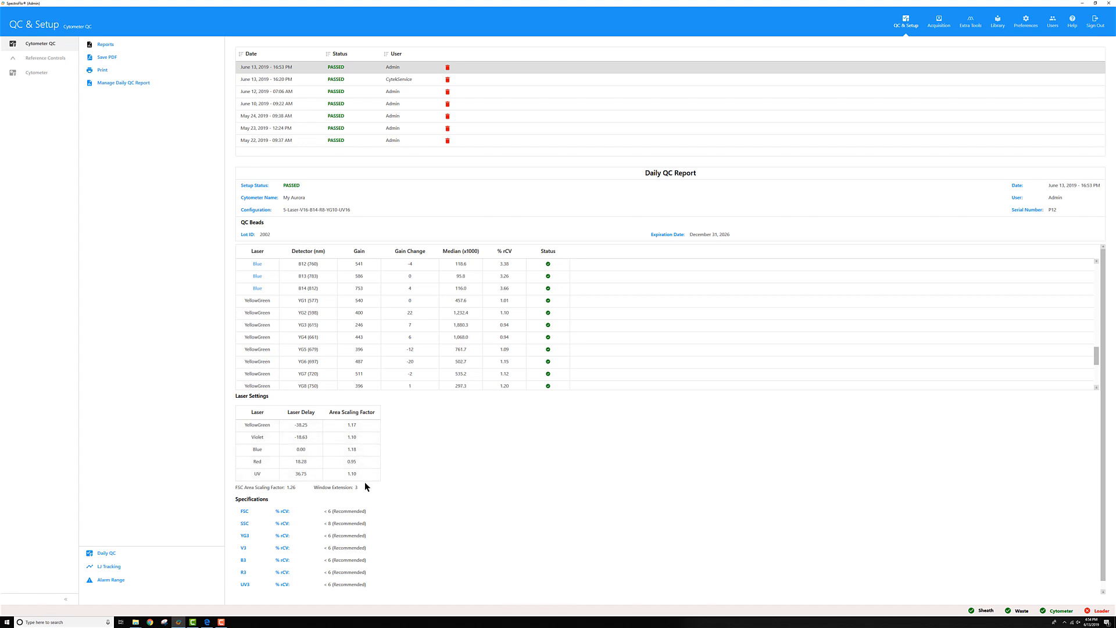
pyautogui.moveTo(388, 480)
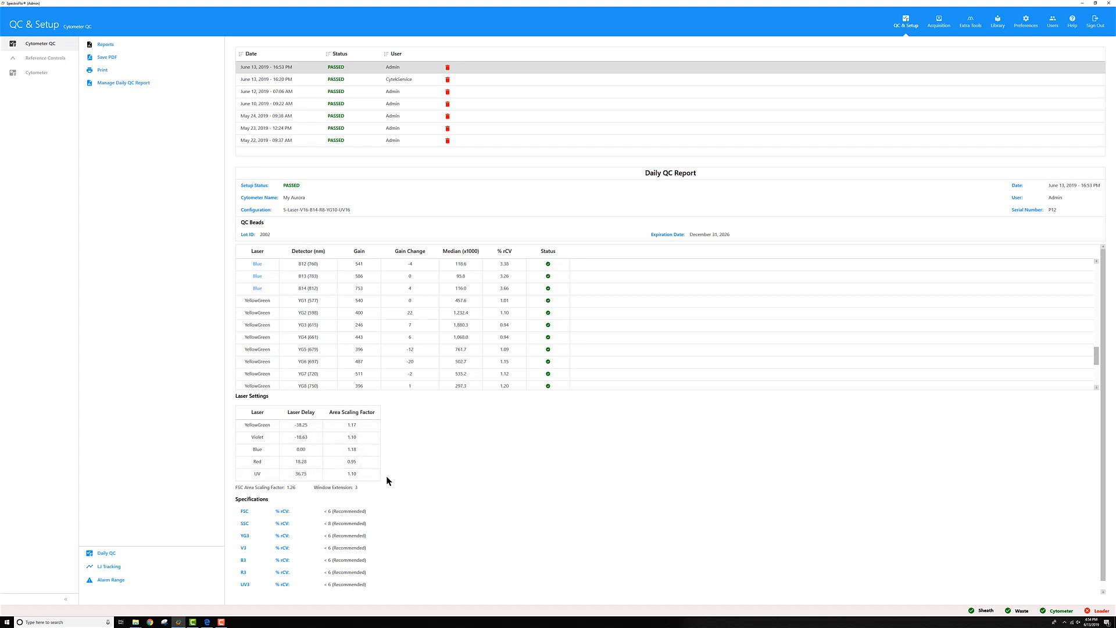
pyautogui.moveTo(278, 494)
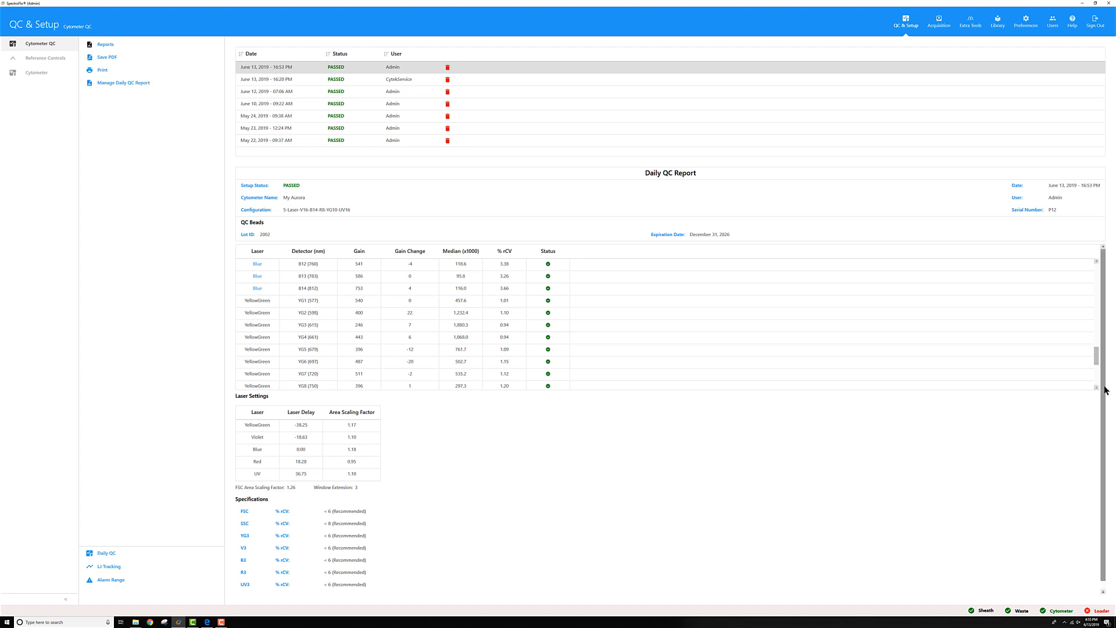
# Scroll to the report's Specifications section, then switch to the Acquisition module's experiment selection
pyautogui.scroll(-3)
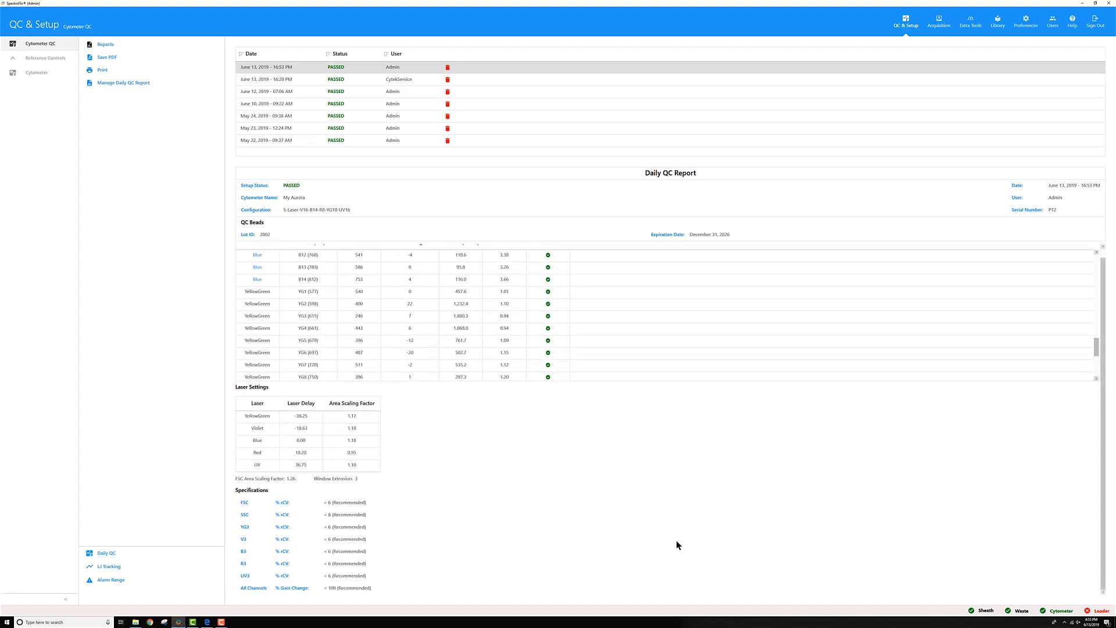
pyautogui.moveTo(348, 602)
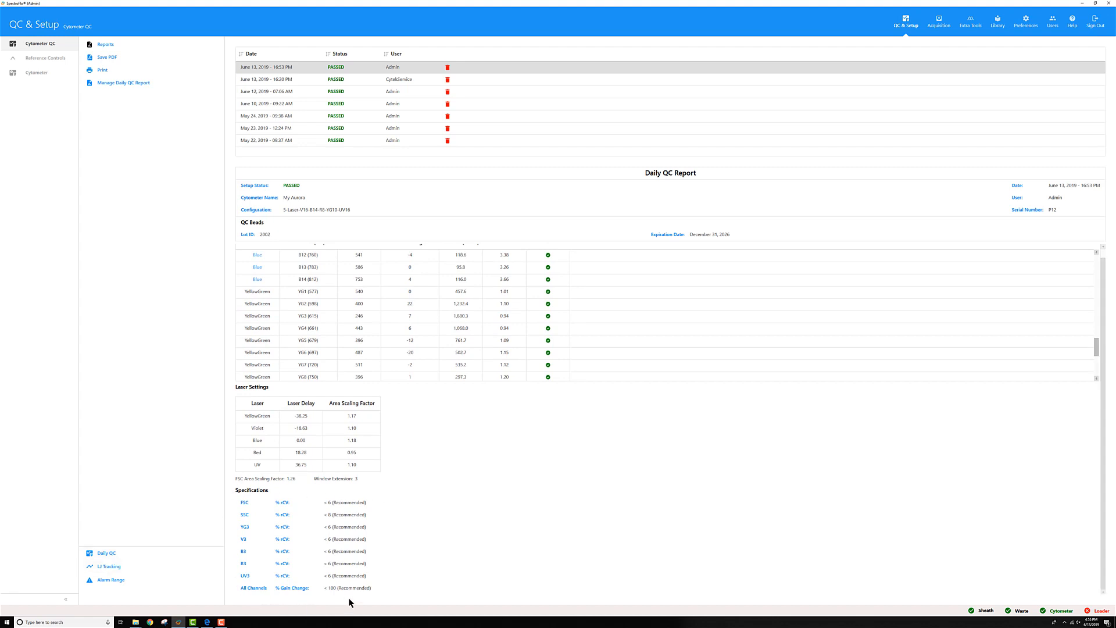
pyautogui.moveTo(251, 509)
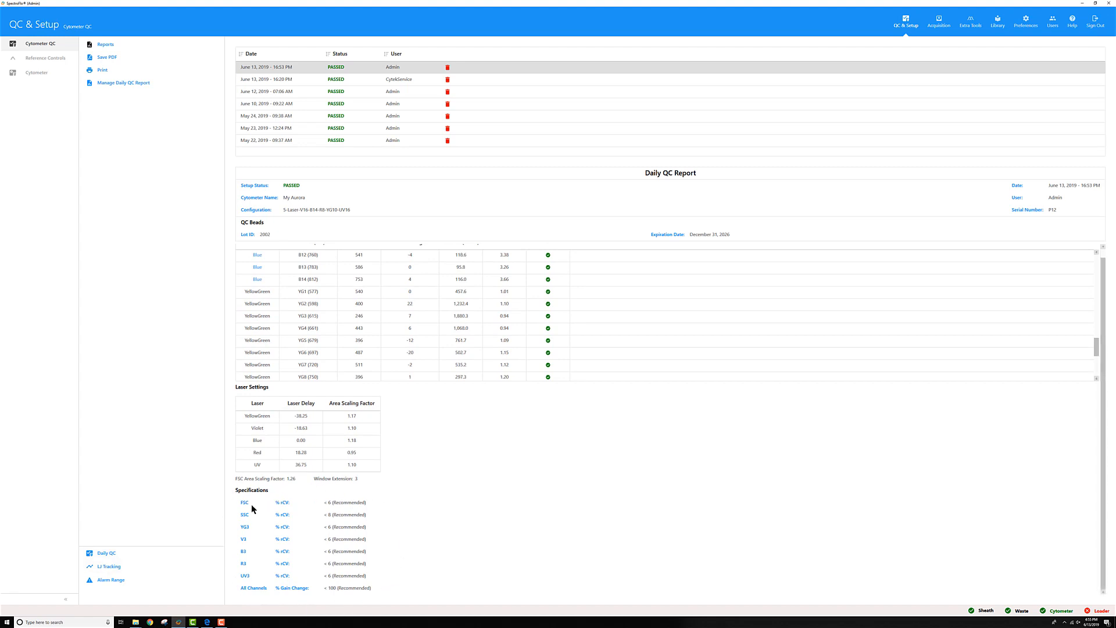
pyautogui.moveTo(284, 523)
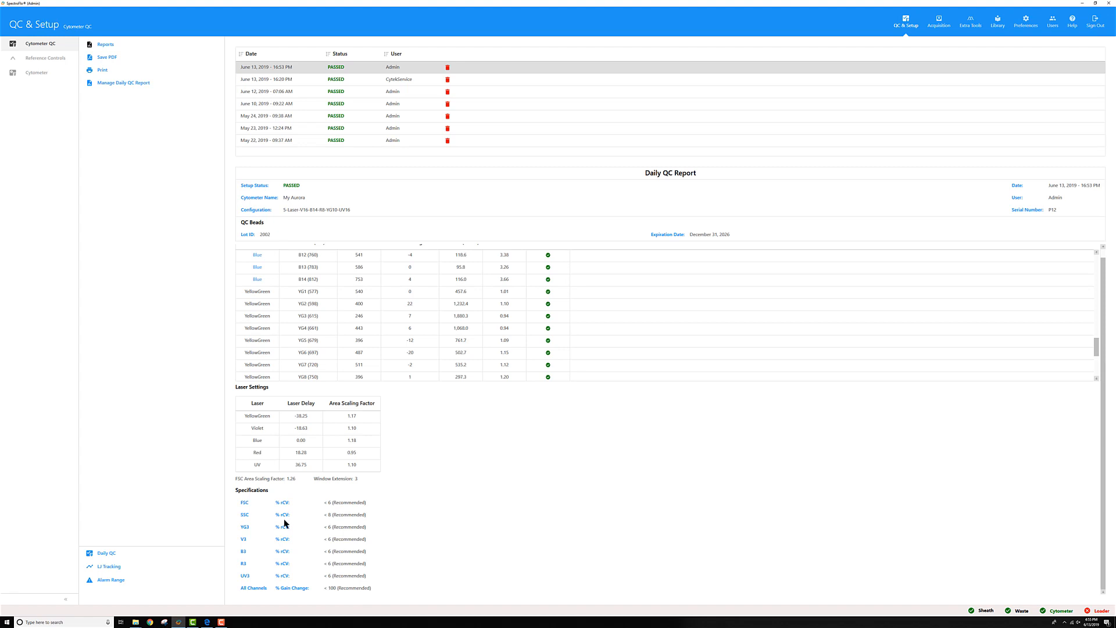
pyautogui.moveTo(286, 533)
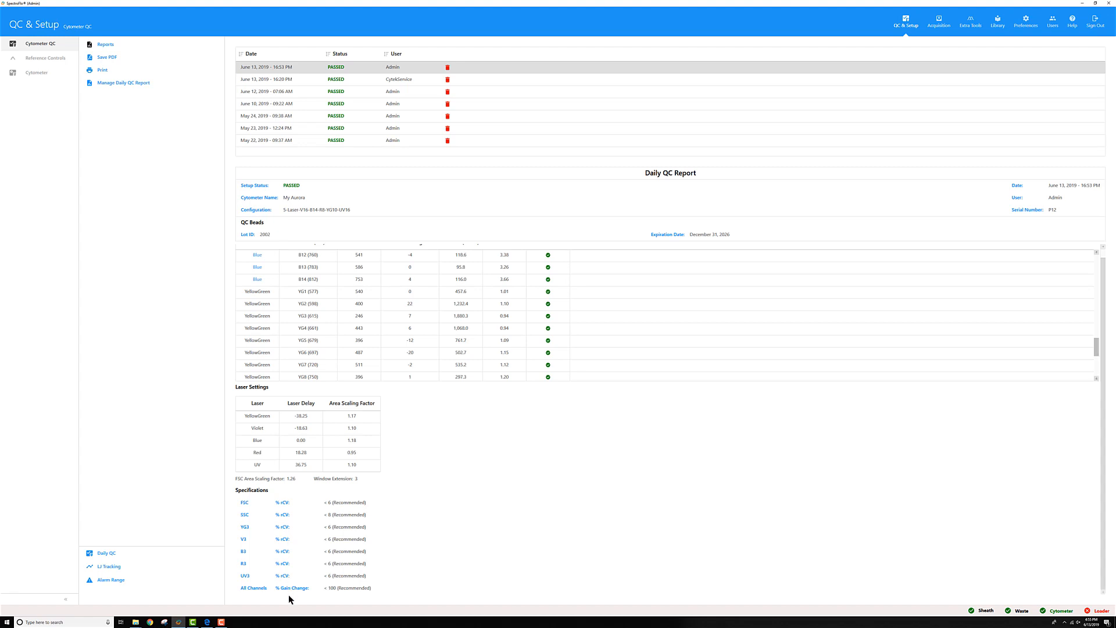
pyautogui.moveTo(292, 595)
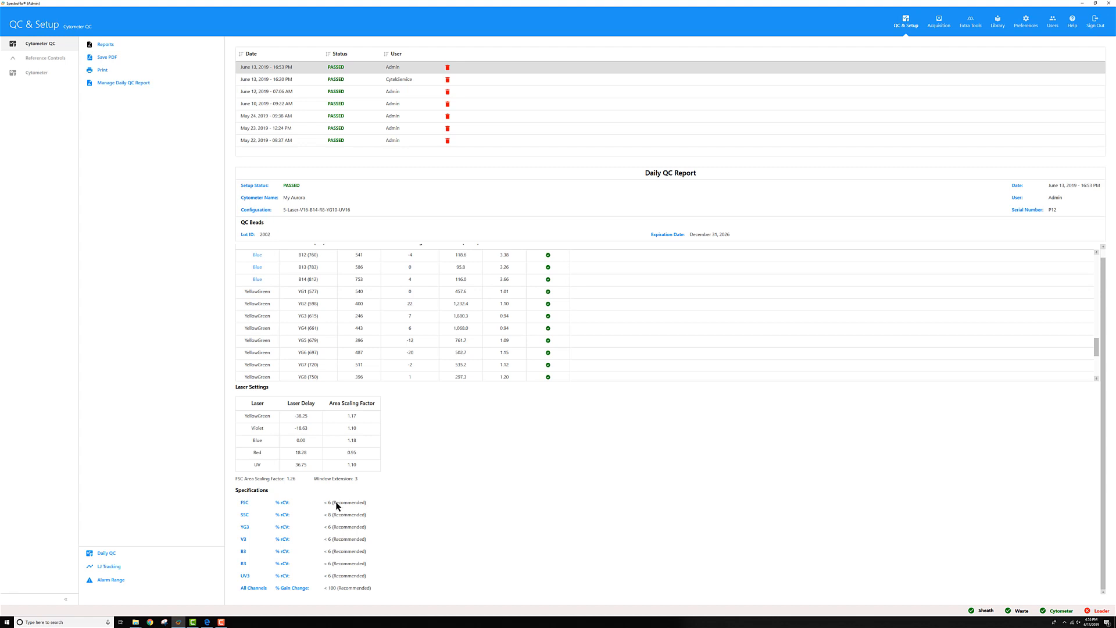
pyautogui.moveTo(308, 589)
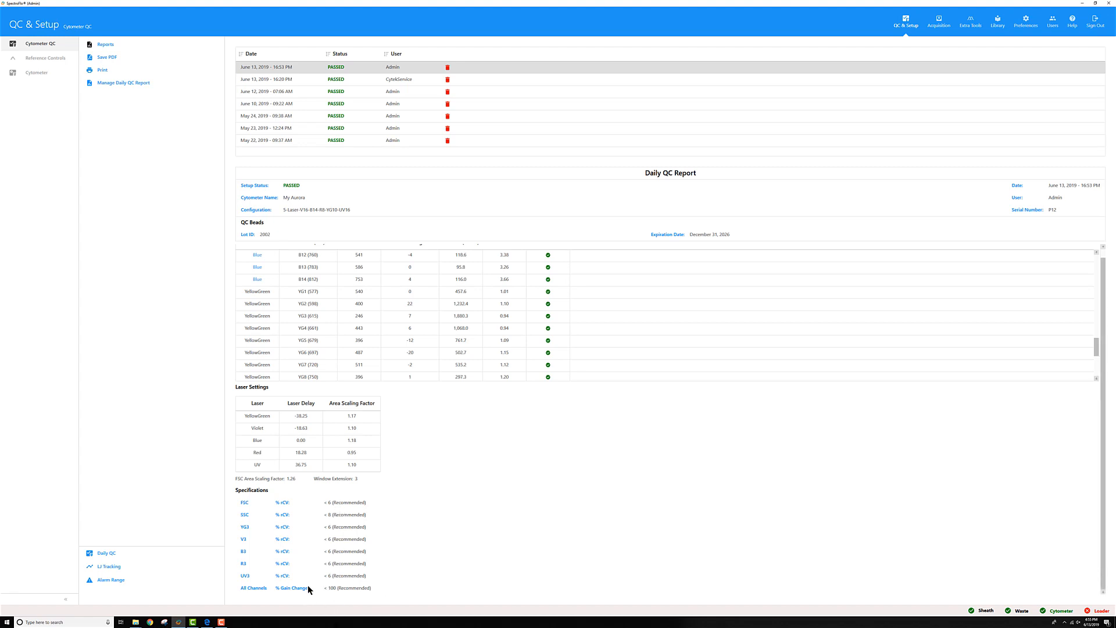
pyautogui.moveTo(382, 598)
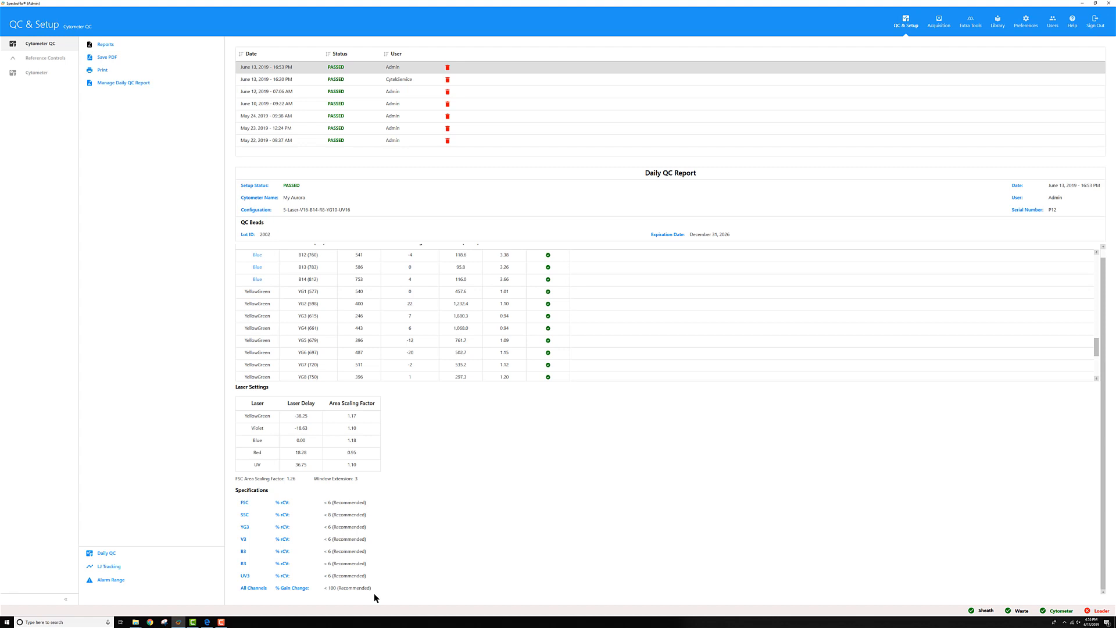
pyautogui.moveTo(340, 599)
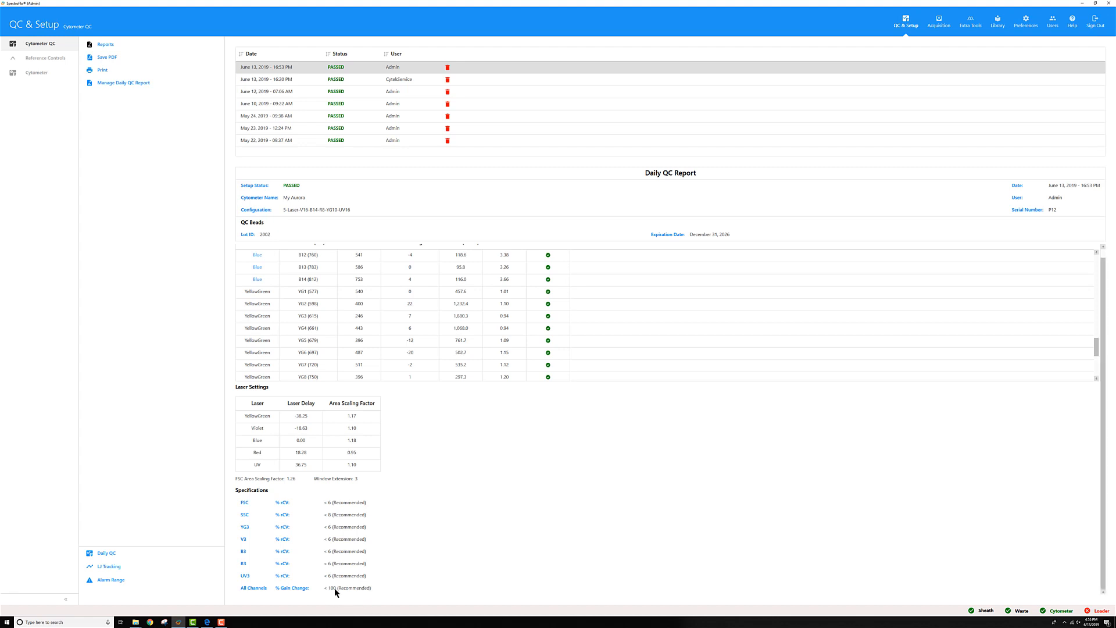
pyautogui.moveTo(345, 599)
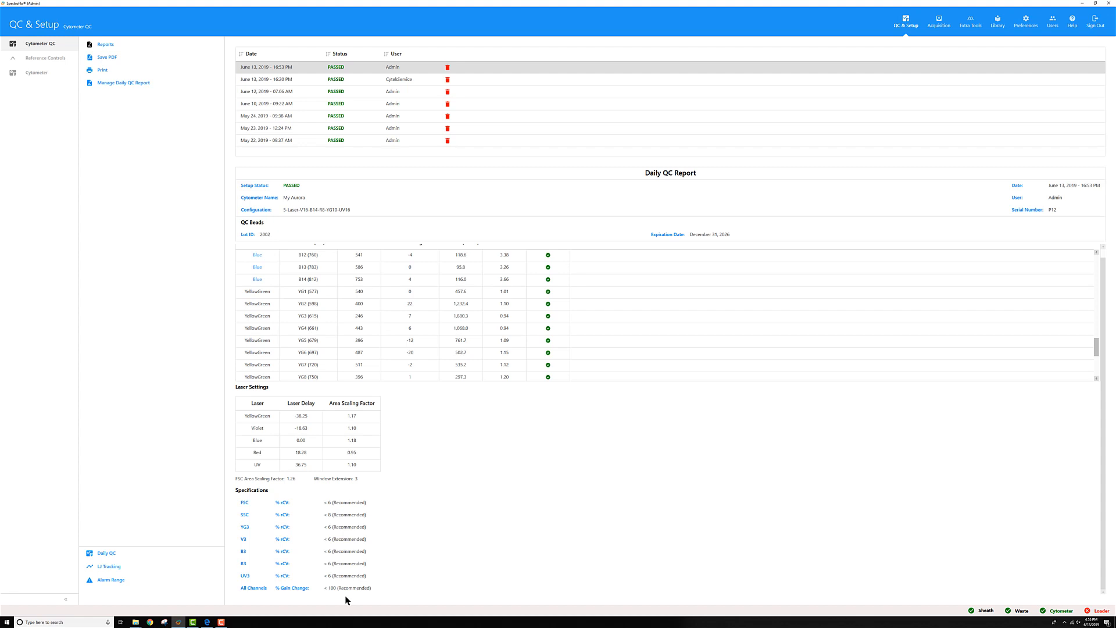
pyautogui.moveTo(938, 20)
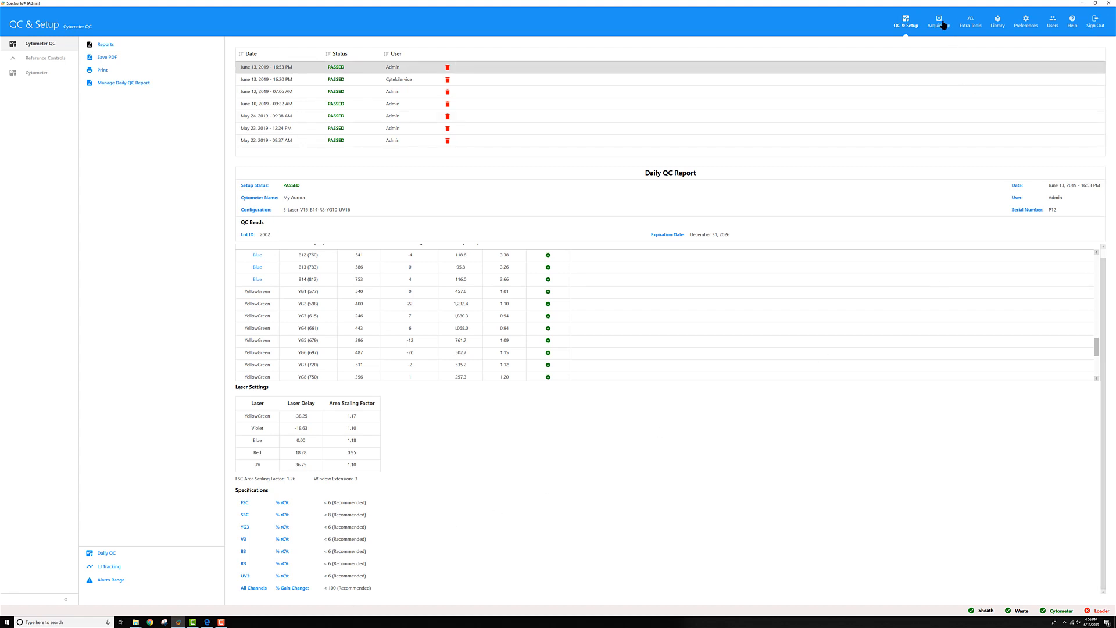
pyautogui.click(938, 20)
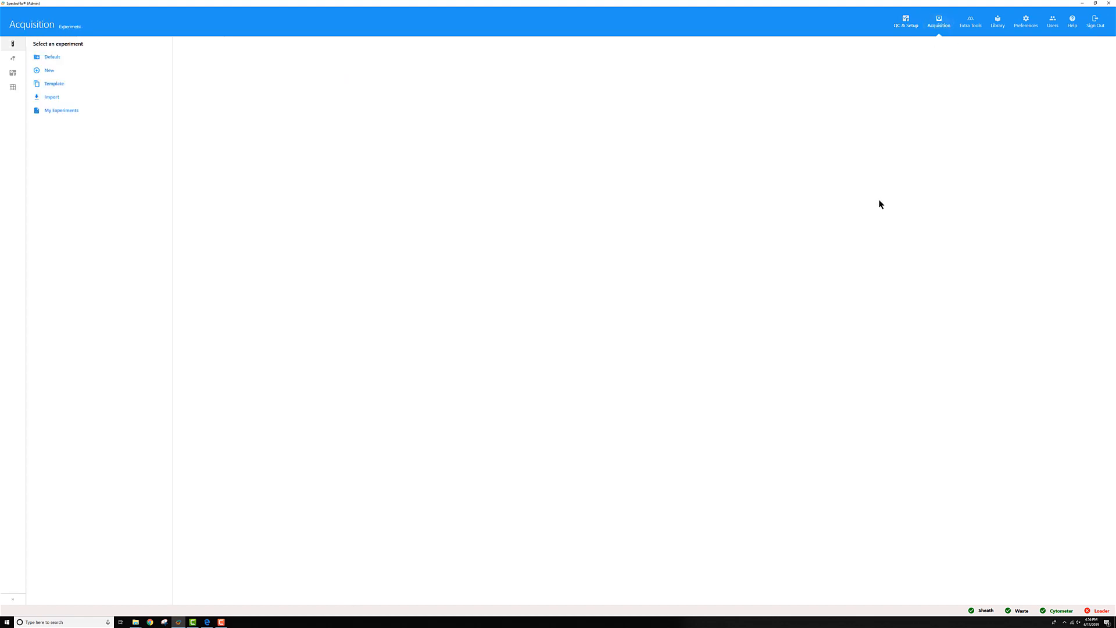